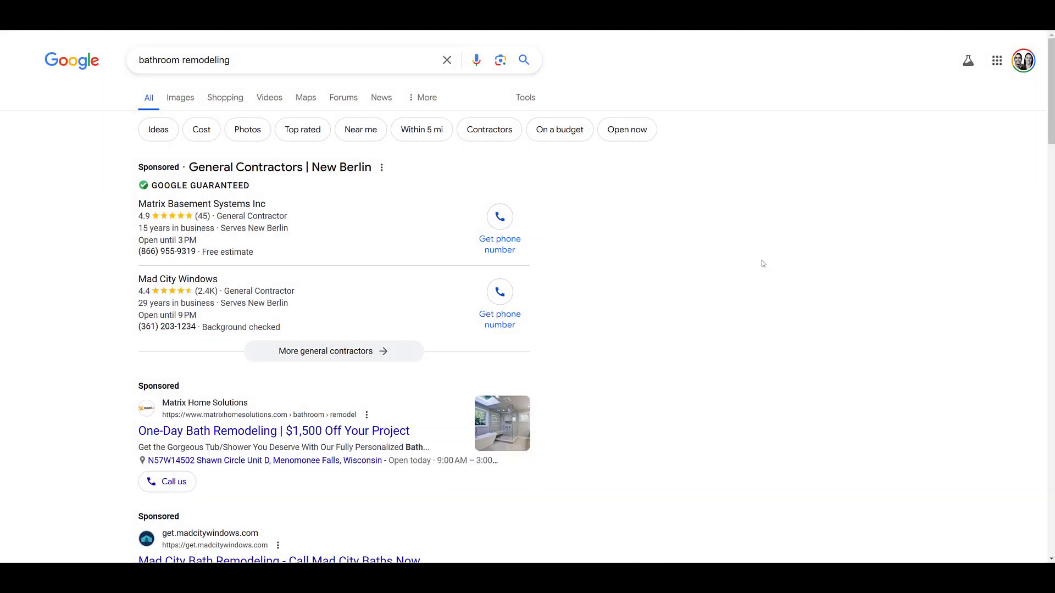
mouse_move(573, 325)
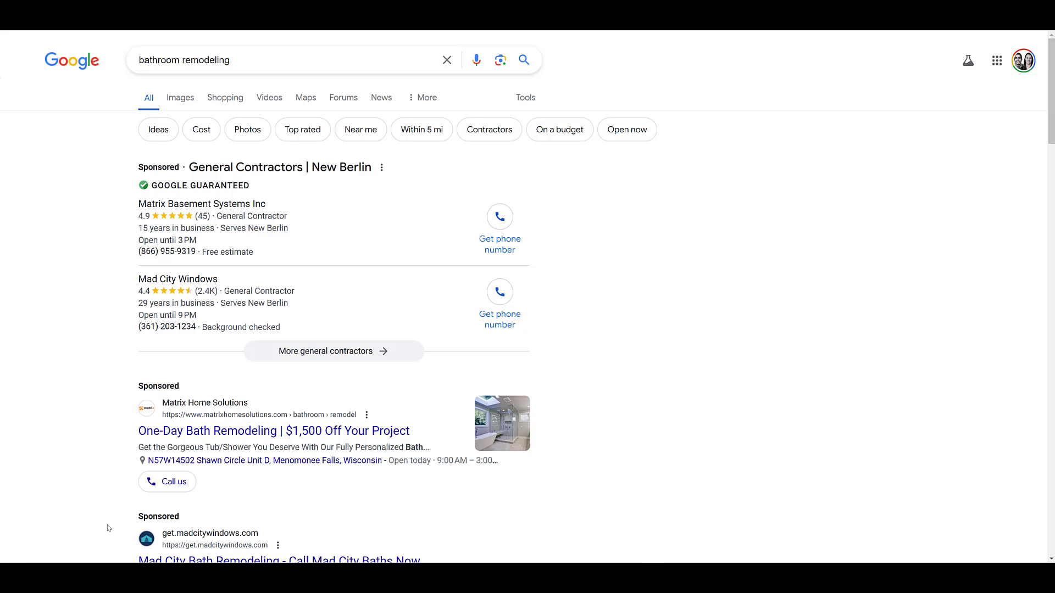
mouse_move(450, 459)
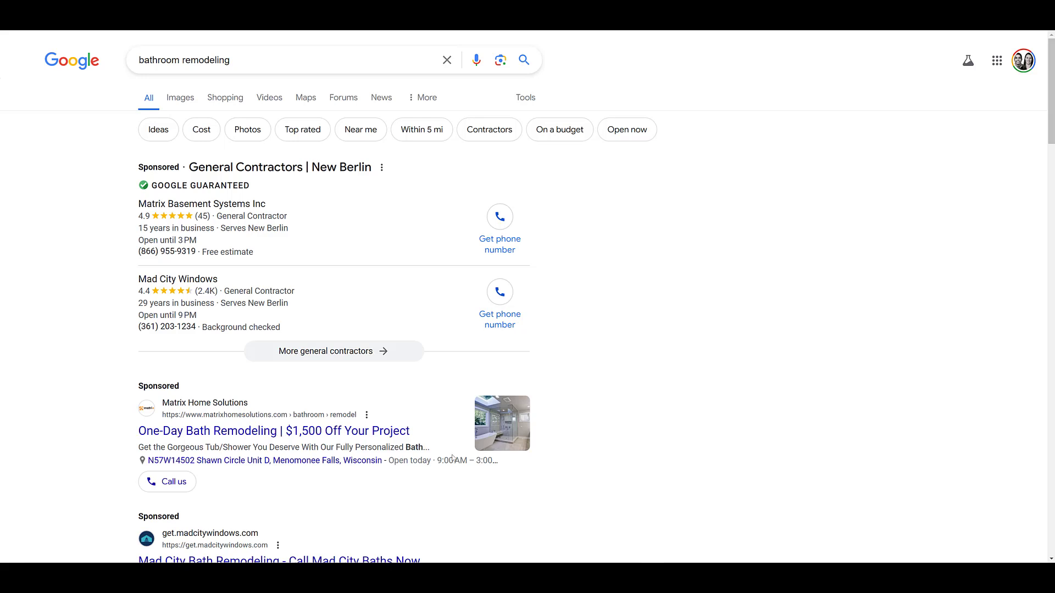
mouse_move(602, 432)
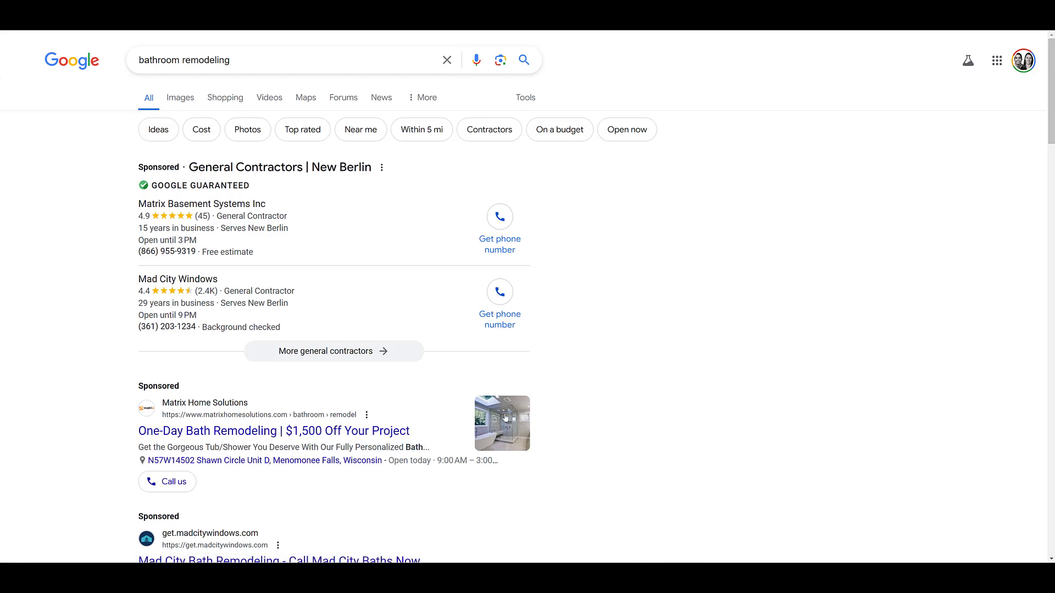
mouse_move(576, 418)
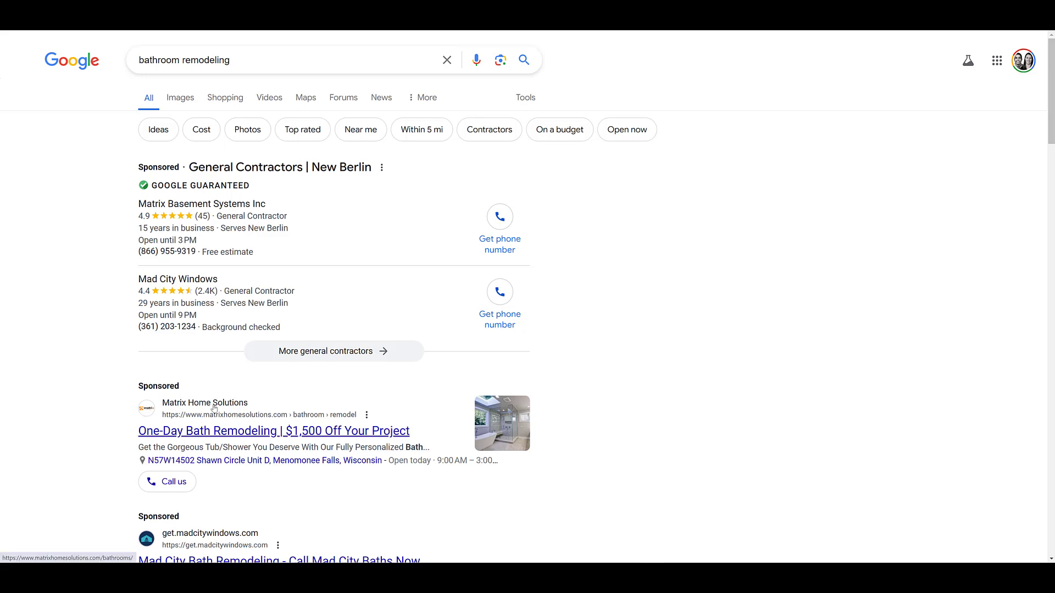
mouse_move(422, 439)
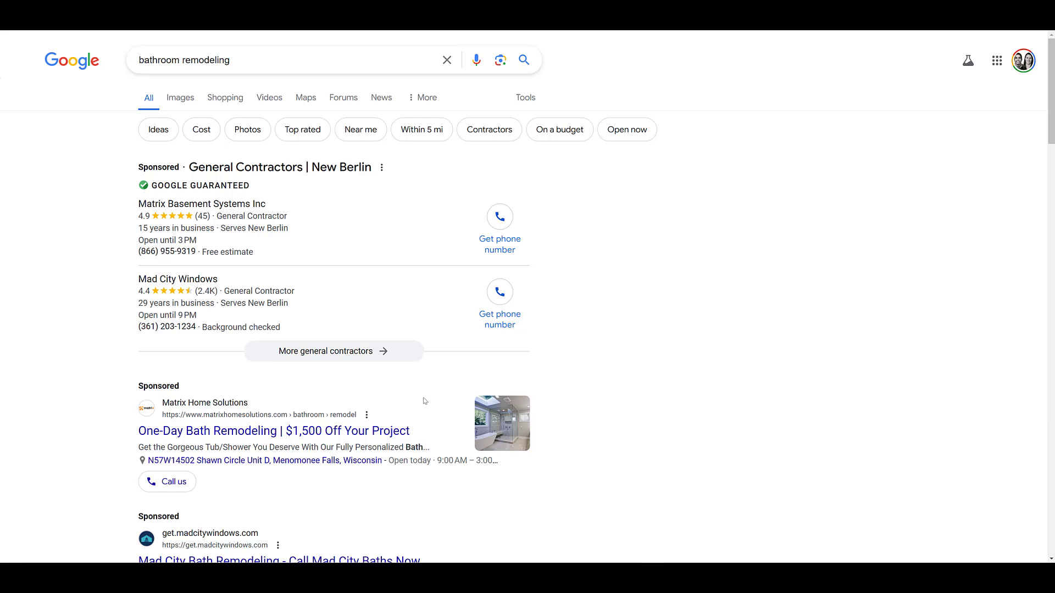
mouse_move(484, 440)
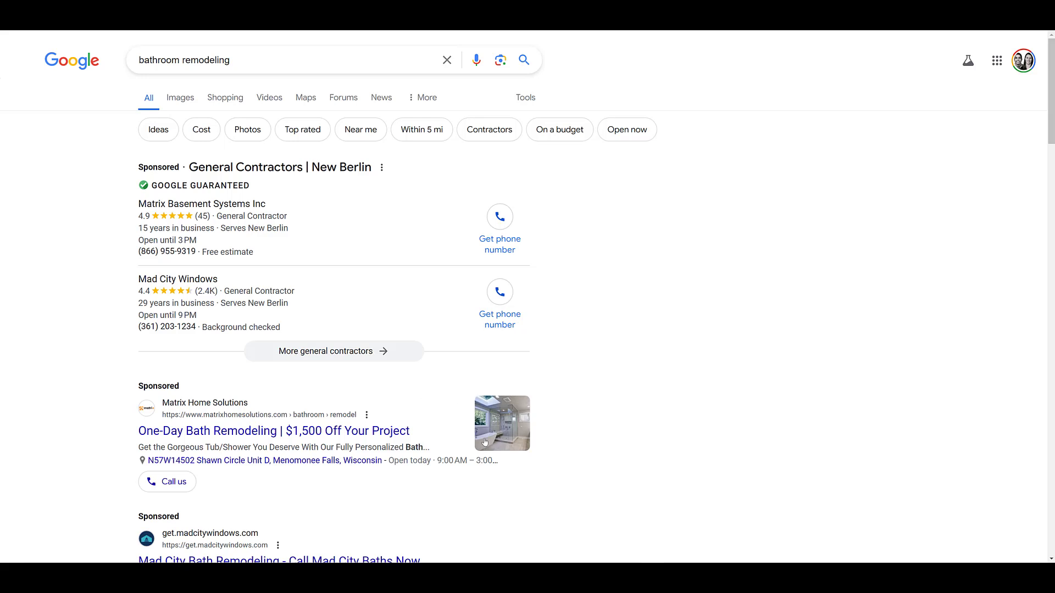
mouse_move(633, 424)
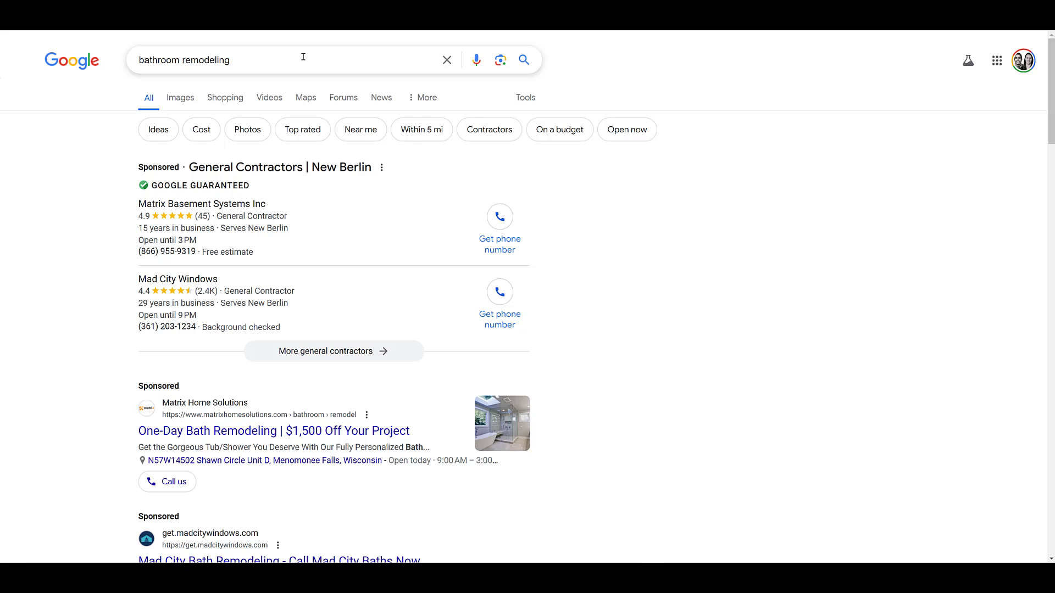
mouse_move(600, 412)
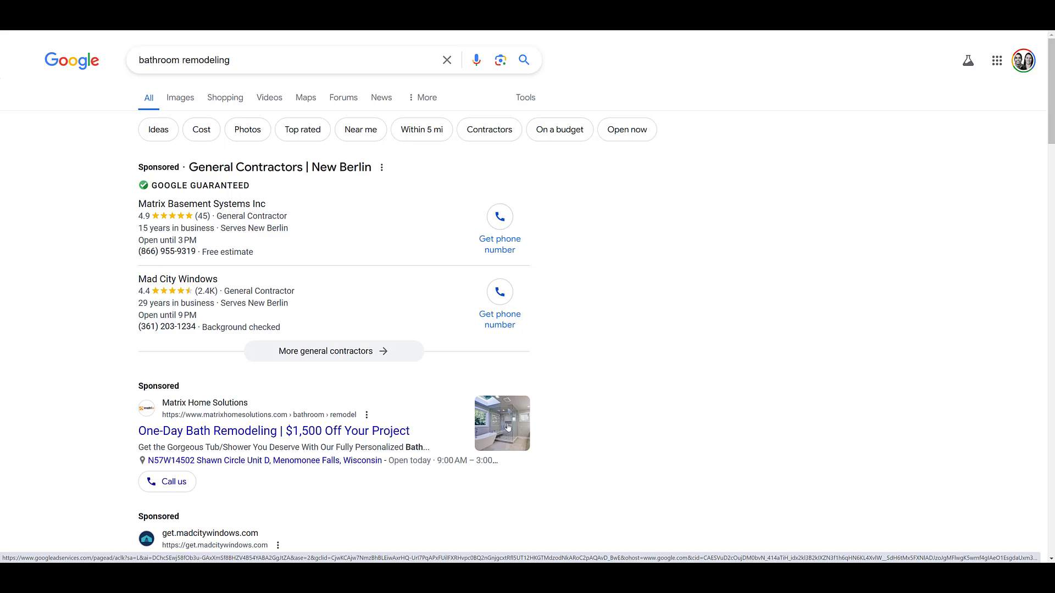
mouse_move(494, 420)
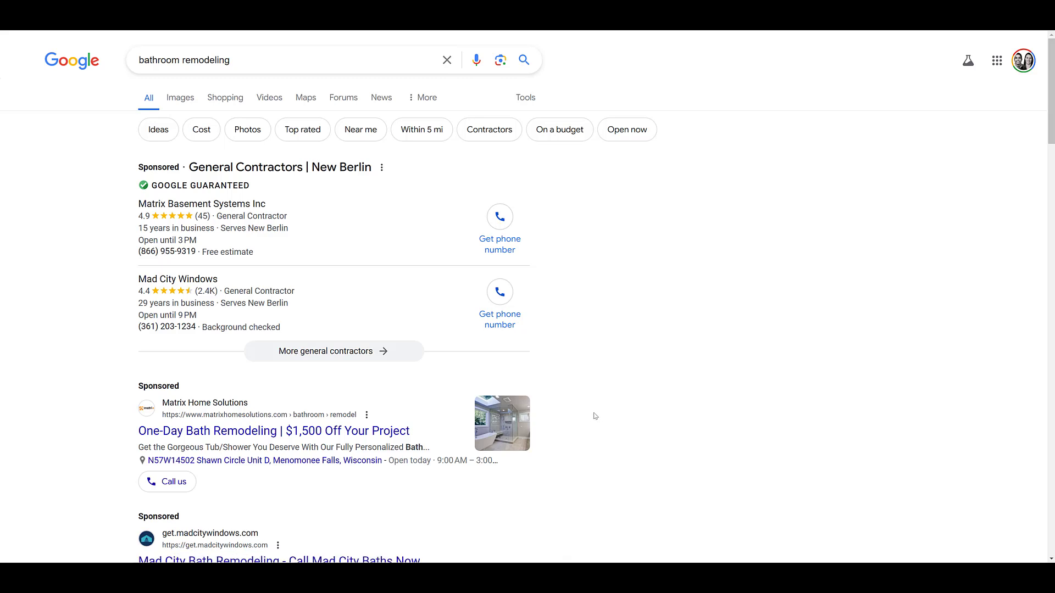
mouse_move(567, 427)
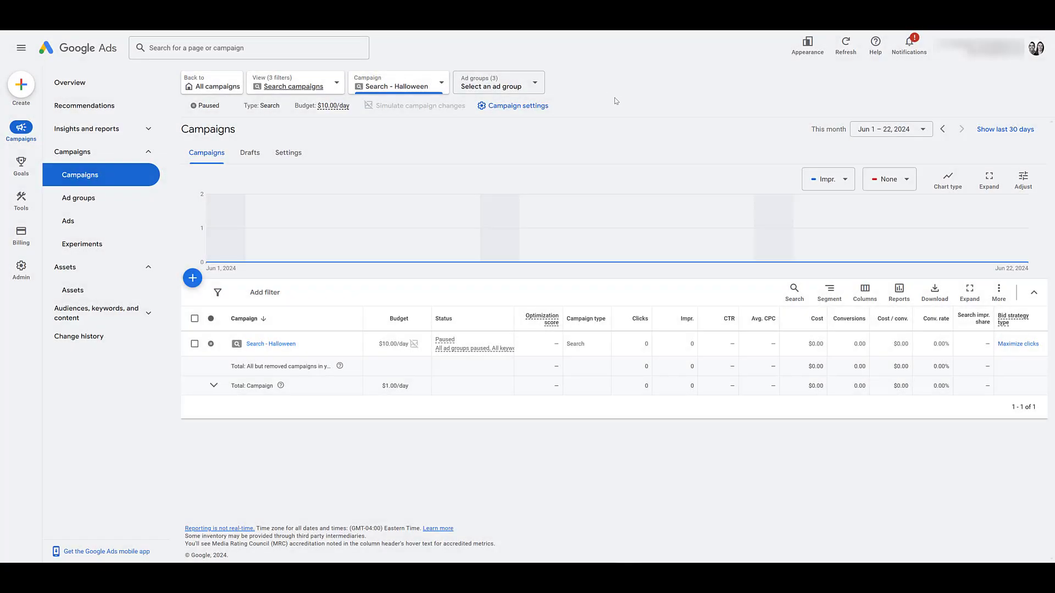
mouse_move(293, 88)
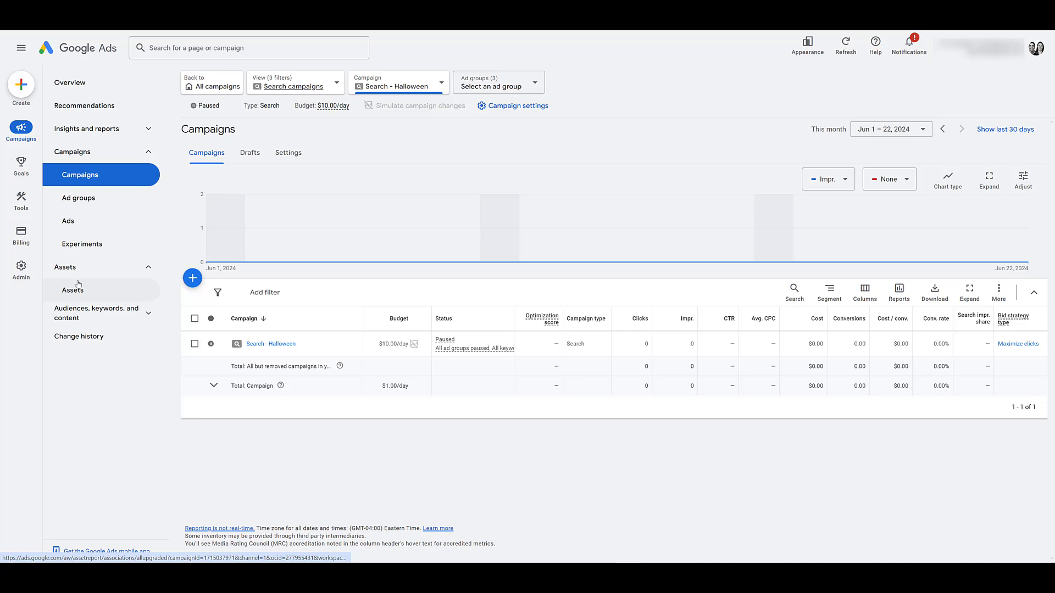
Step: Show the Halloween campaign's assets filtered to Image assets only
left_click(72, 290)
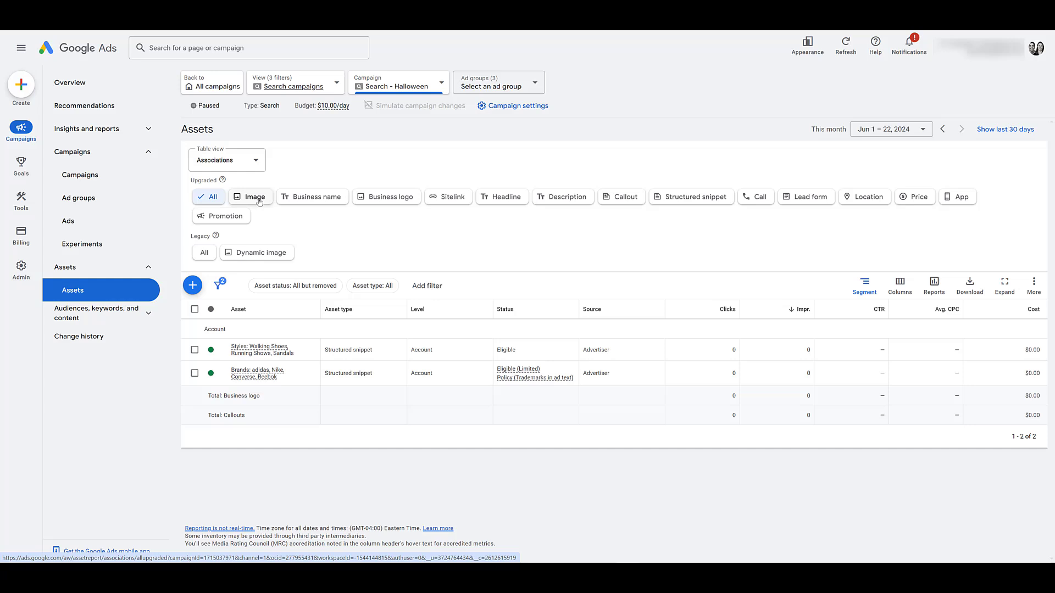
left_click(250, 197)
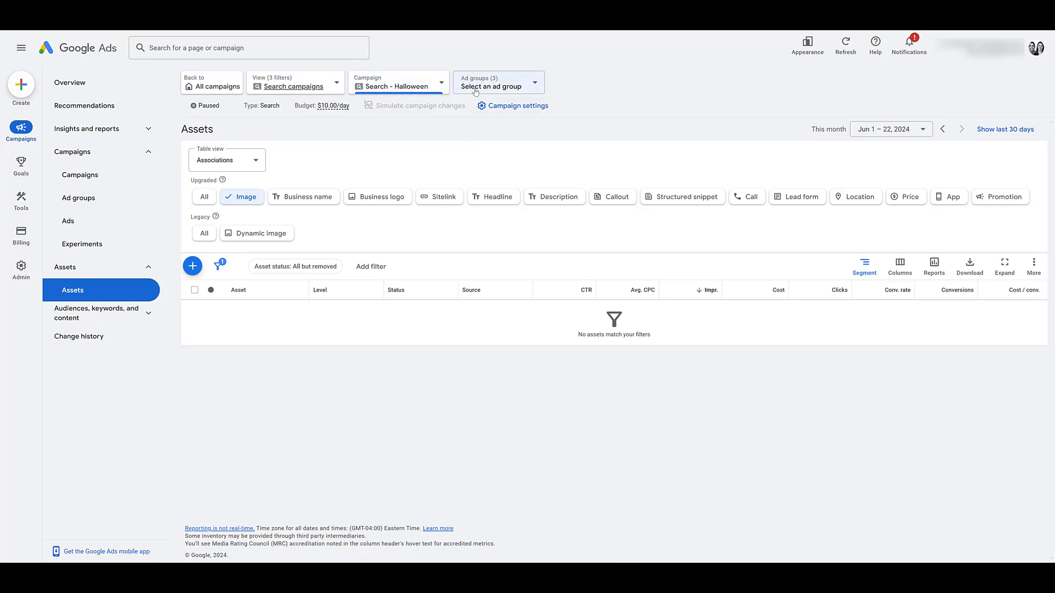
Step: Narrow to the Men's Costumes ad group and start adding a new image asset
left_click(498, 82)
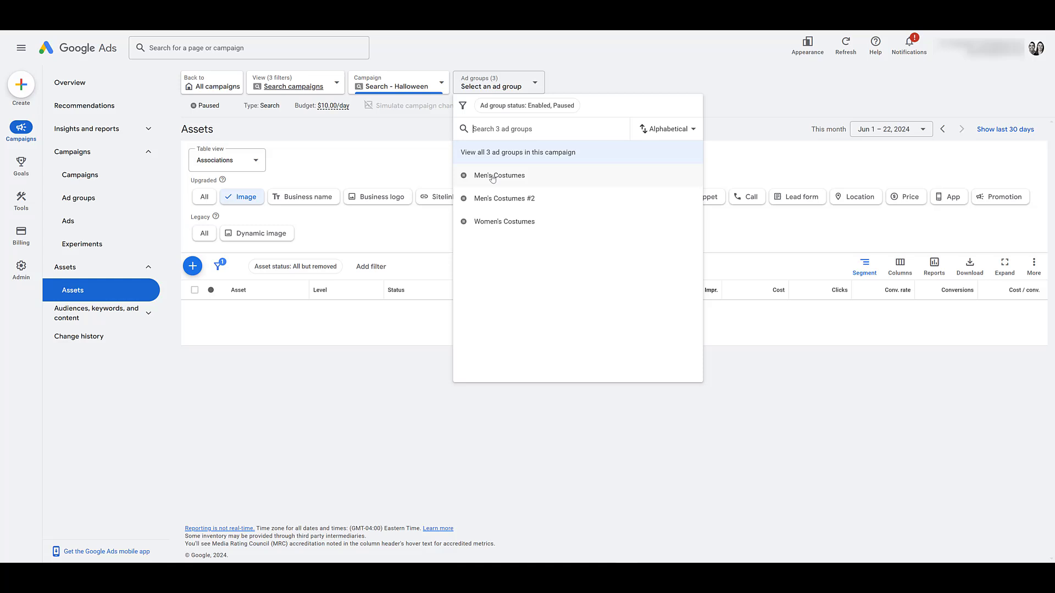
mouse_move(499, 179)
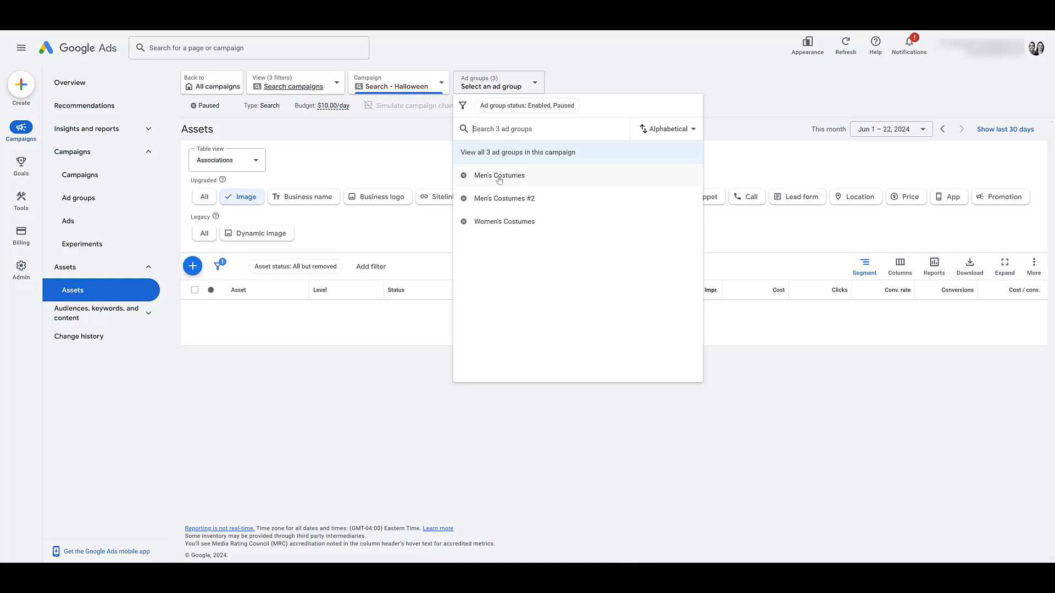
mouse_move(523, 172)
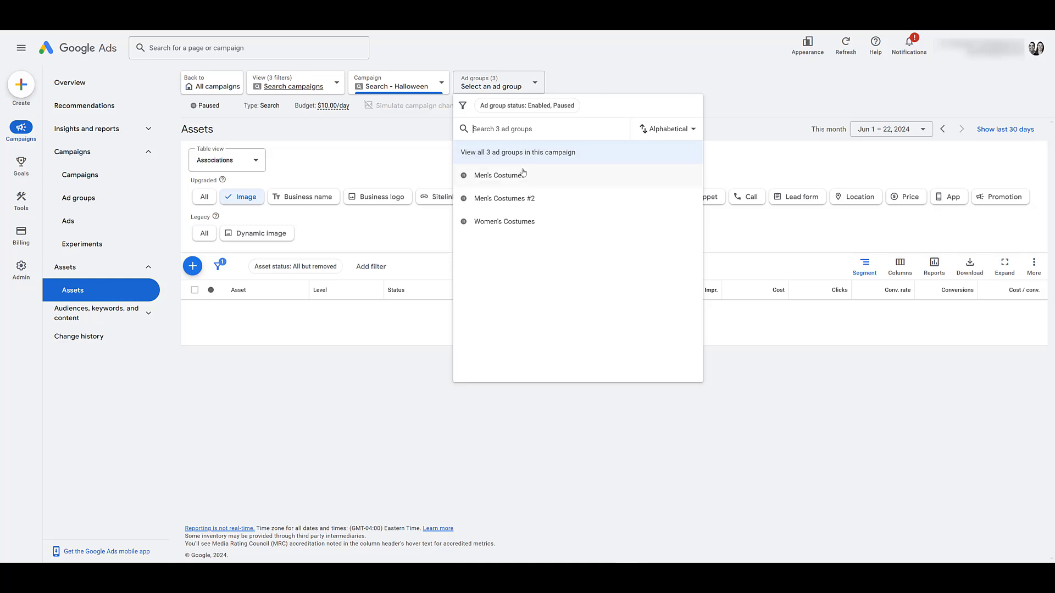
mouse_move(528, 228)
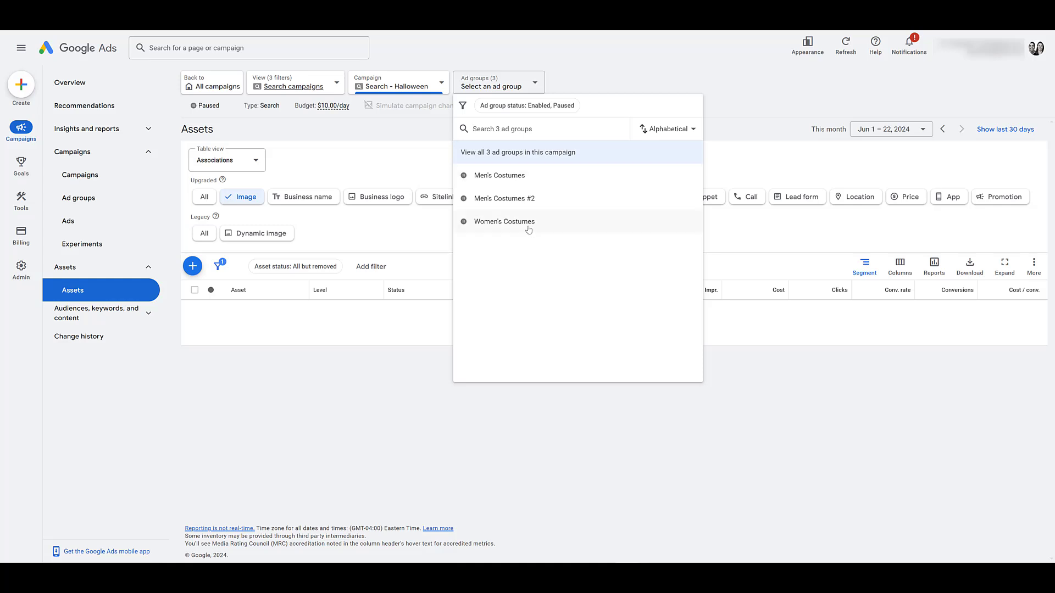
mouse_move(530, 182)
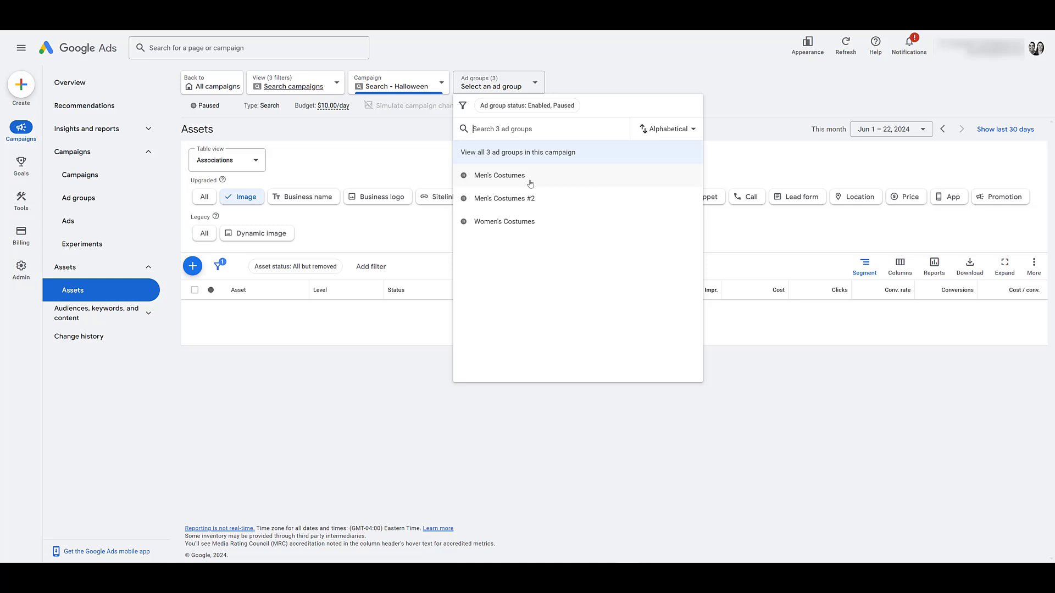
left_click(499, 174)
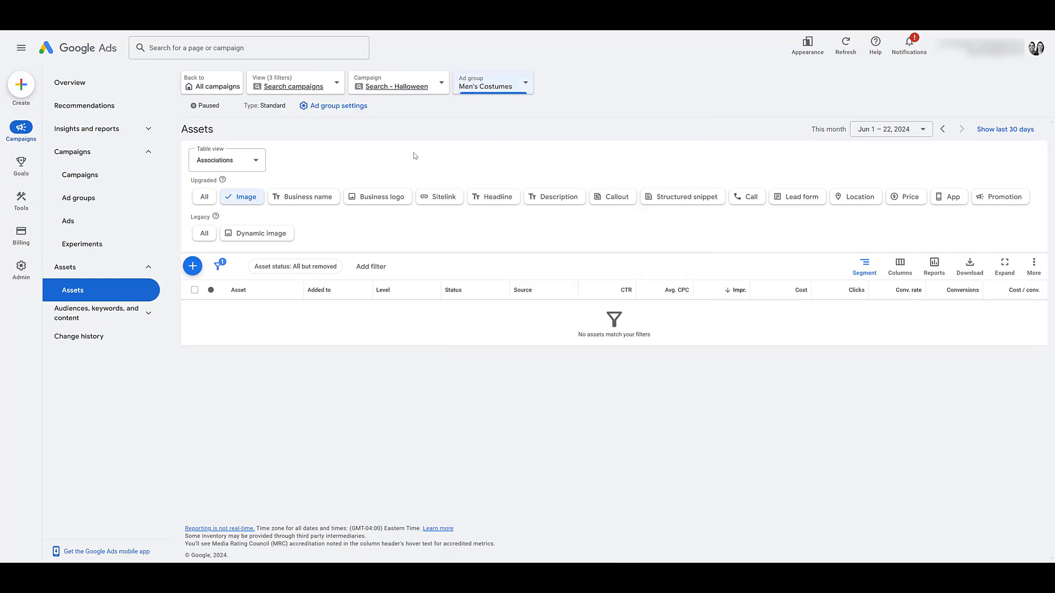
mouse_move(372, 349)
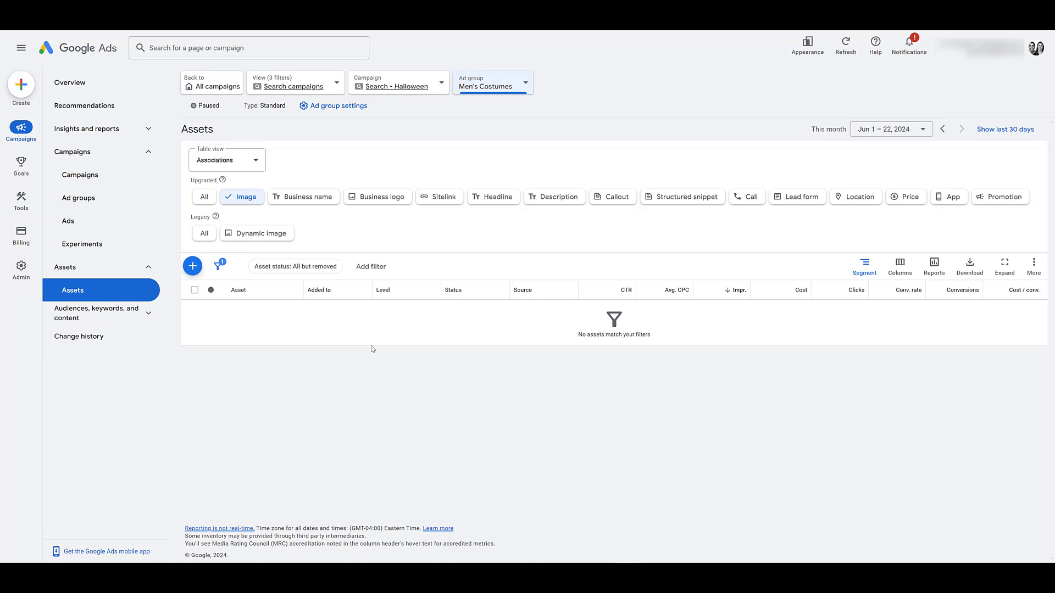
mouse_move(268, 308)
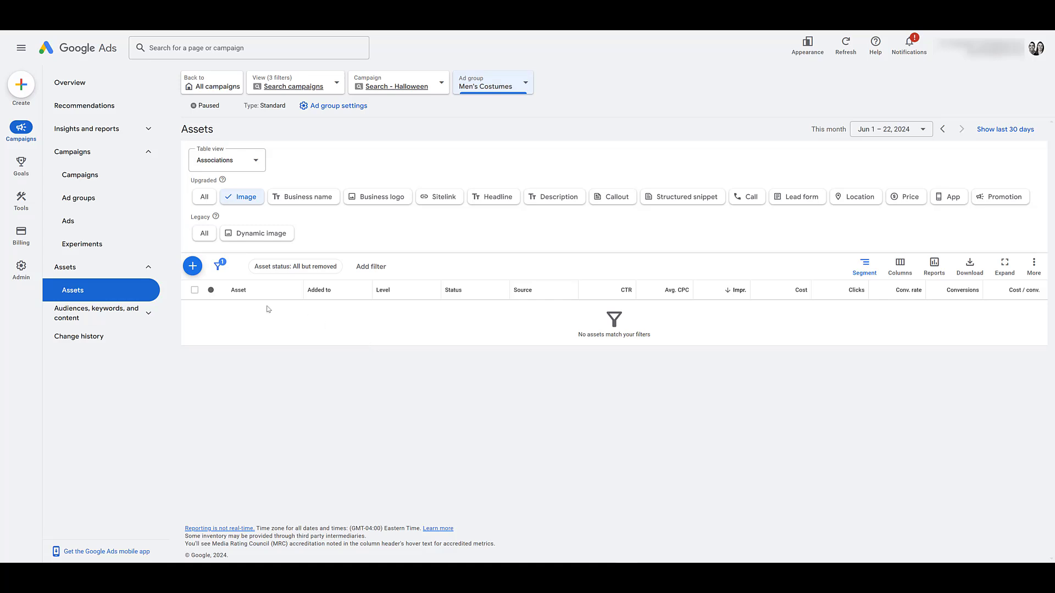
left_click(193, 266)
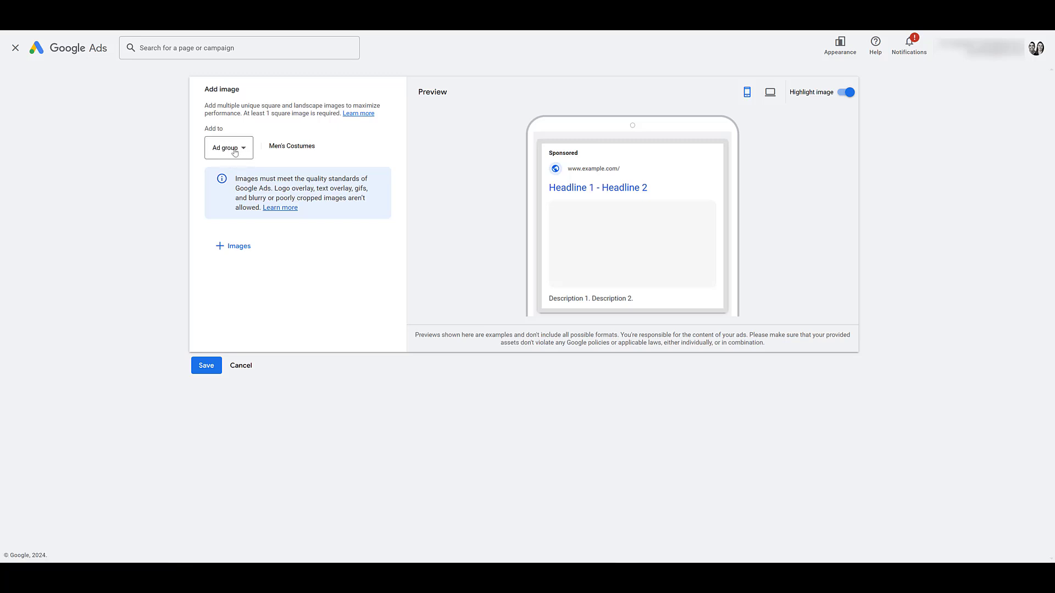
mouse_move(249, 159)
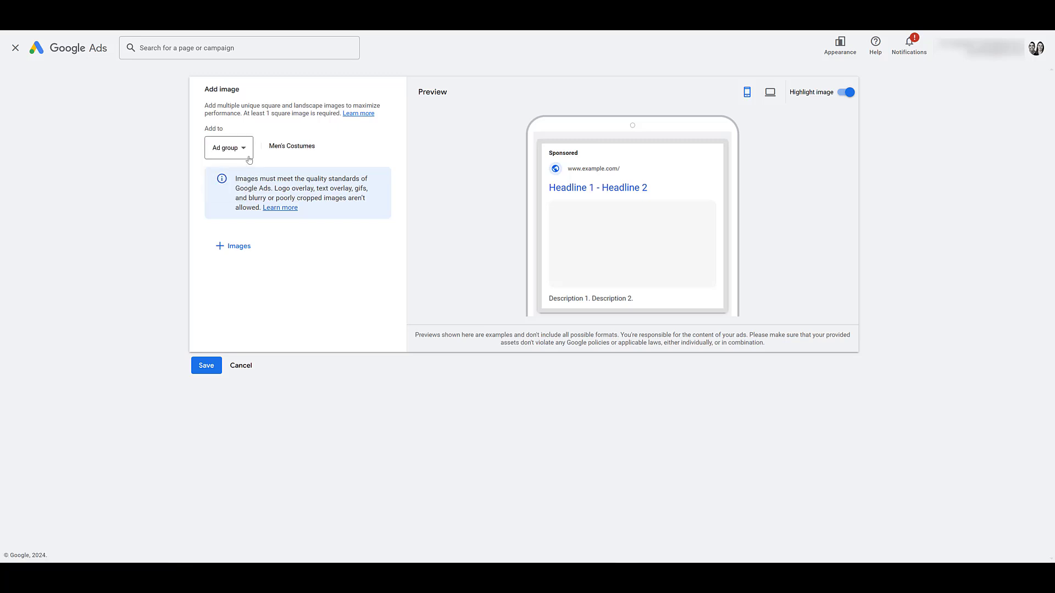
Step: Set the images to attach at Ad group level and bring up the image picker
left_click(228, 147)
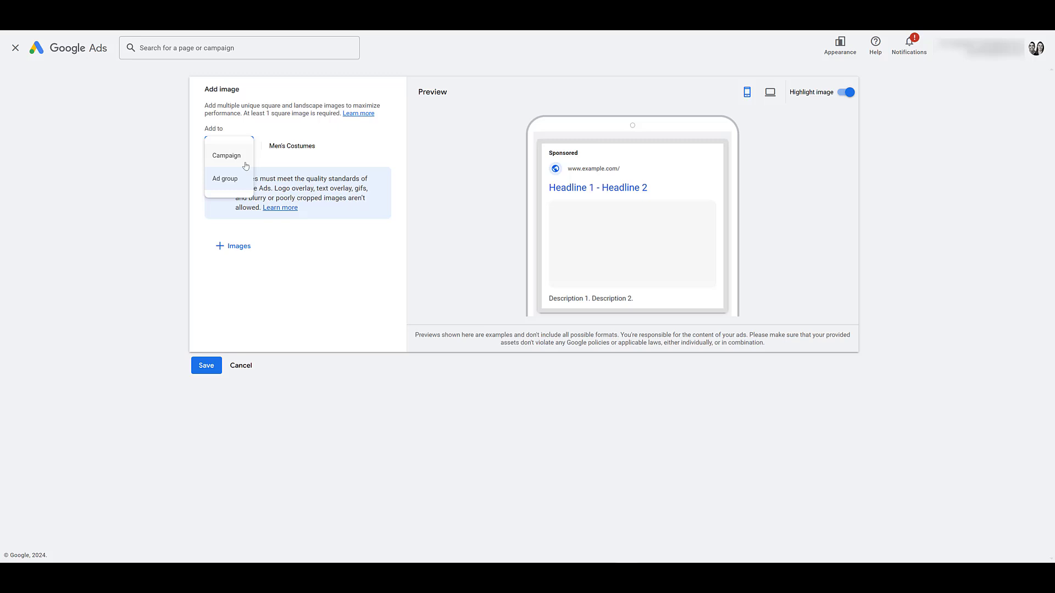
mouse_move(239, 183)
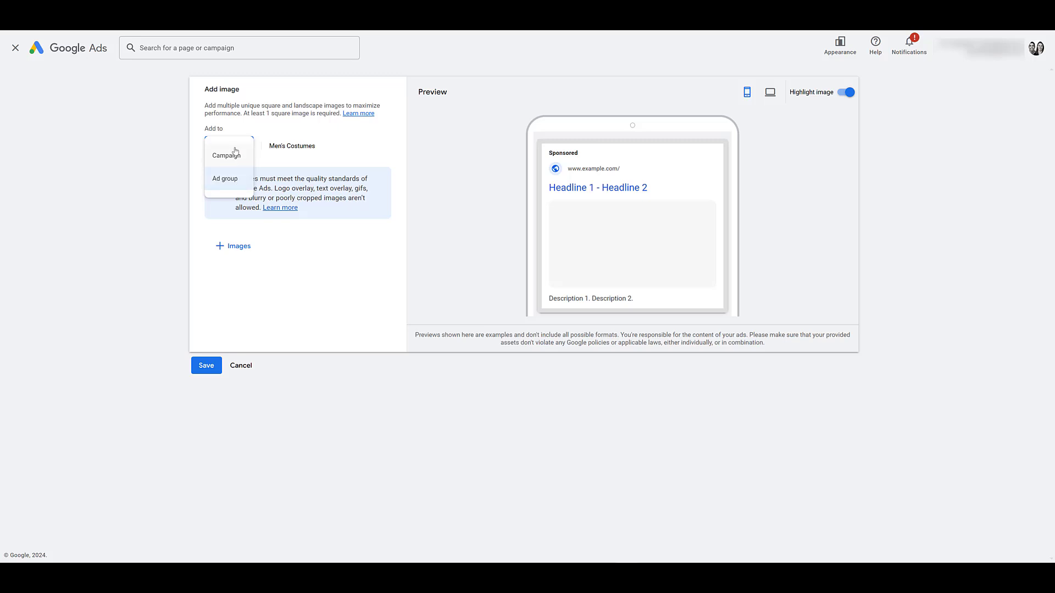
mouse_move(224, 158)
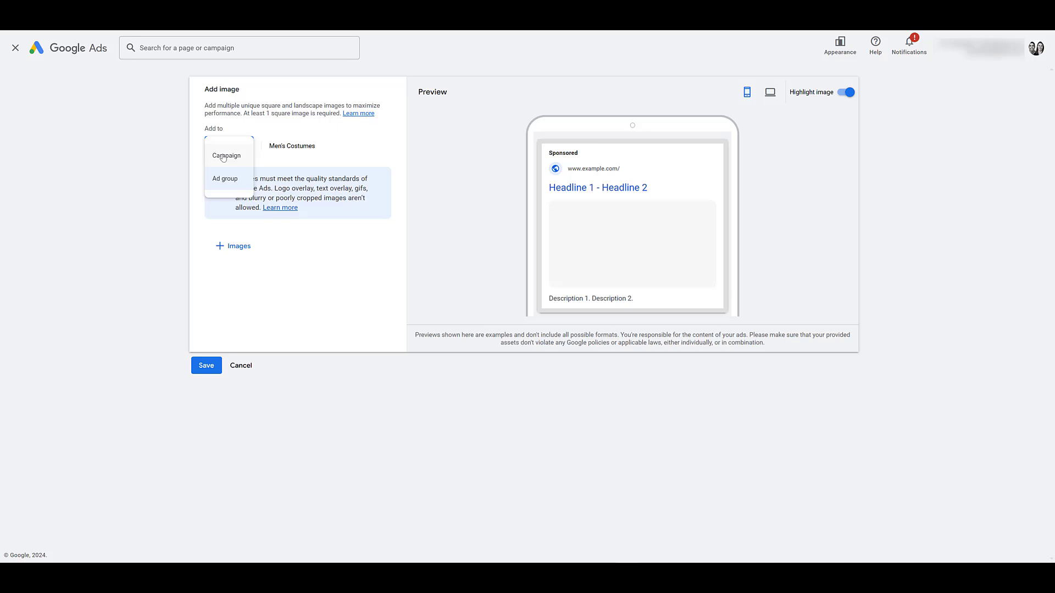
mouse_move(226, 181)
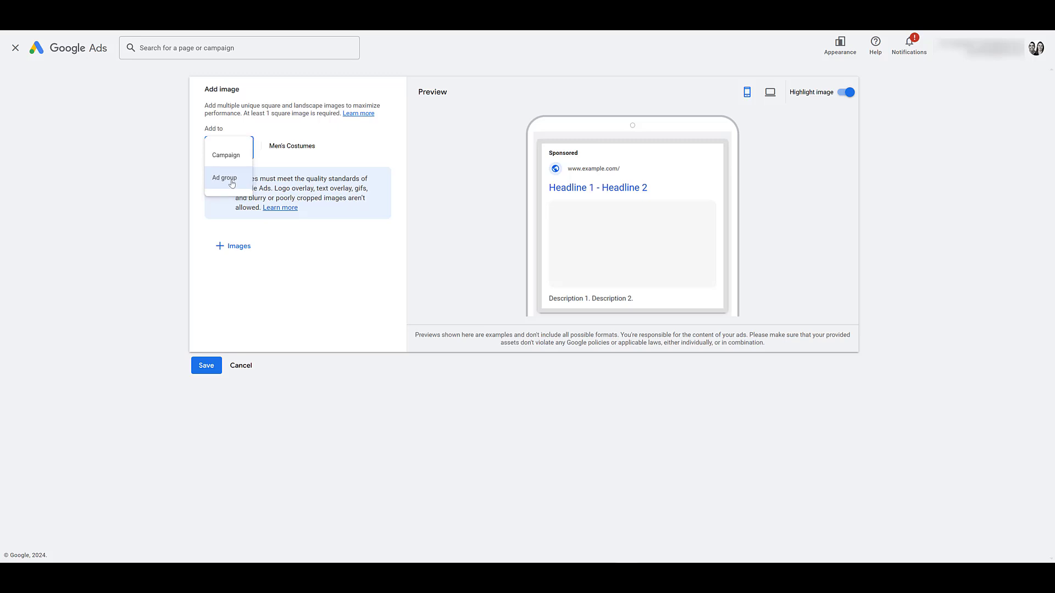
left_click(224, 177)
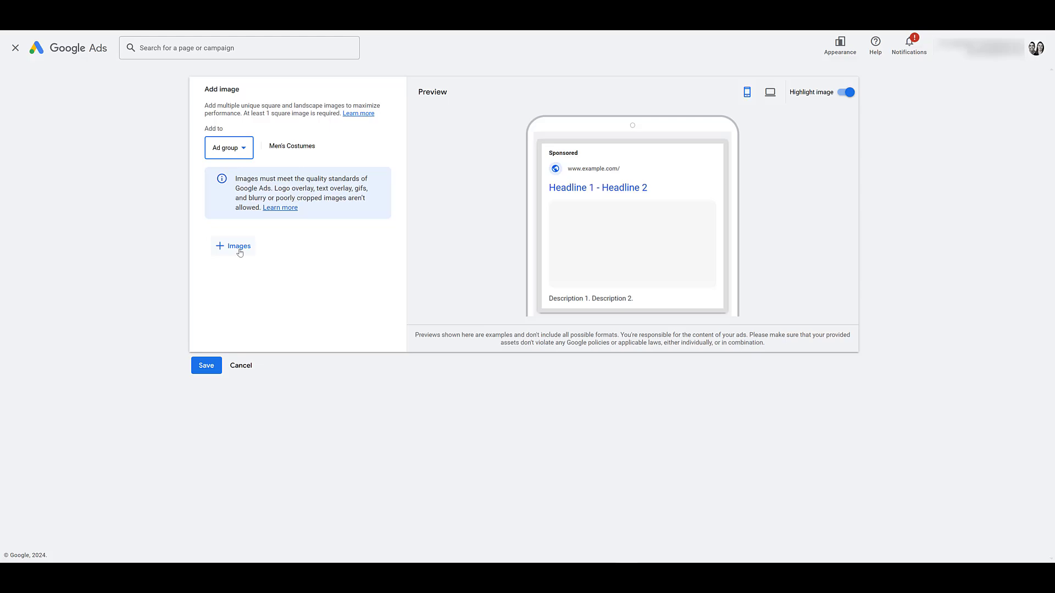
left_click(233, 246)
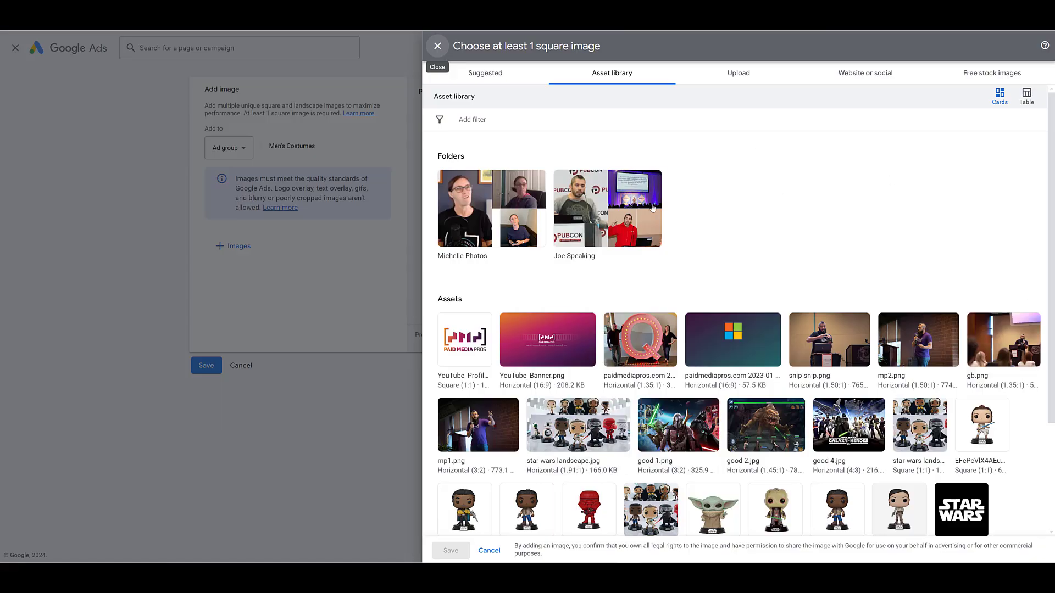
mouse_move(737, 185)
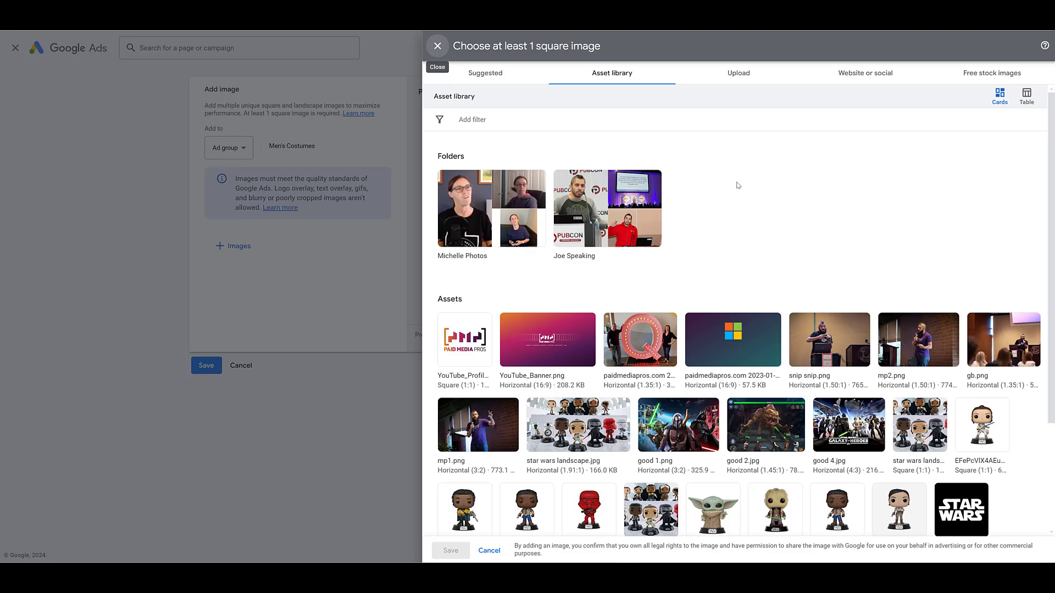
mouse_move(749, 248)
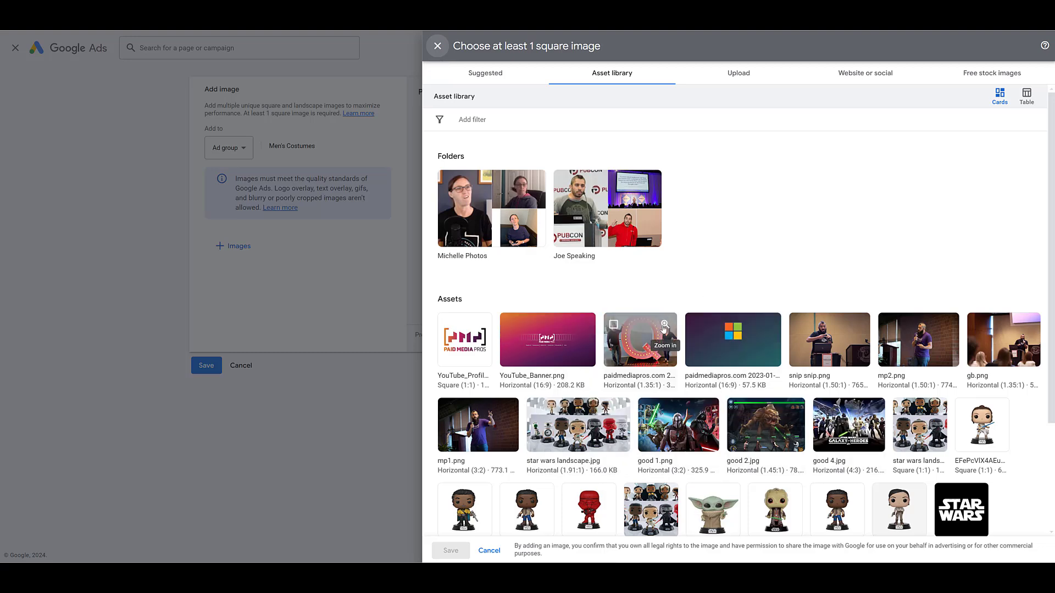
mouse_move(860, 81)
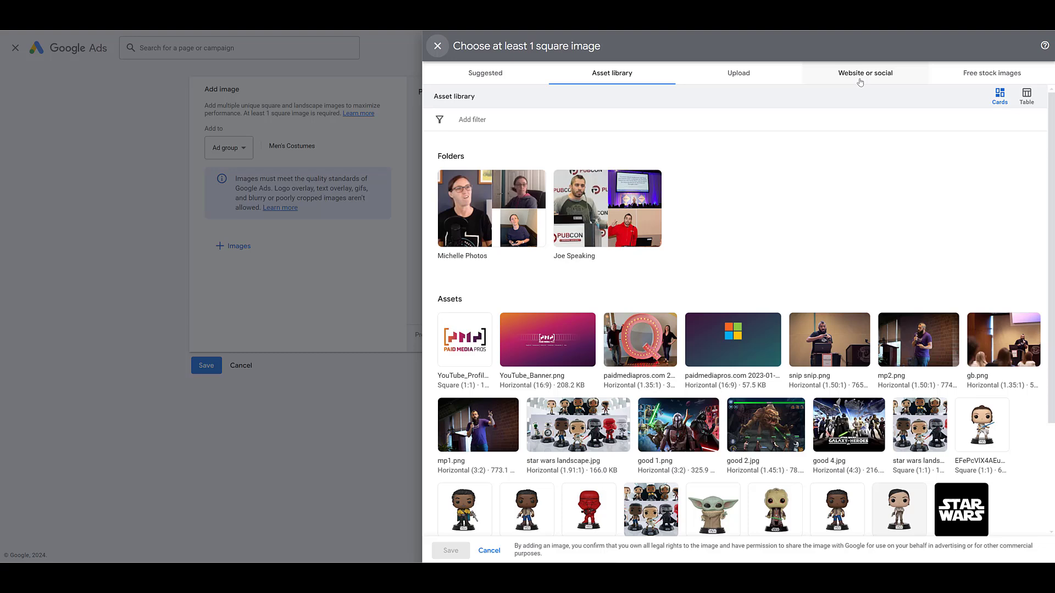
left_click(865, 73)
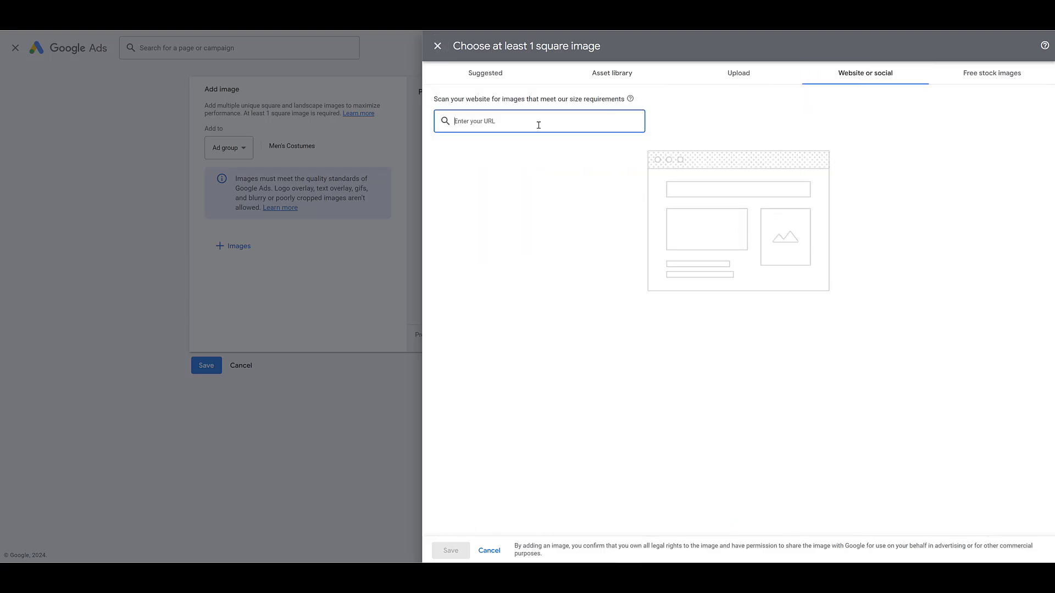
type("http://halloweencostumes.com")
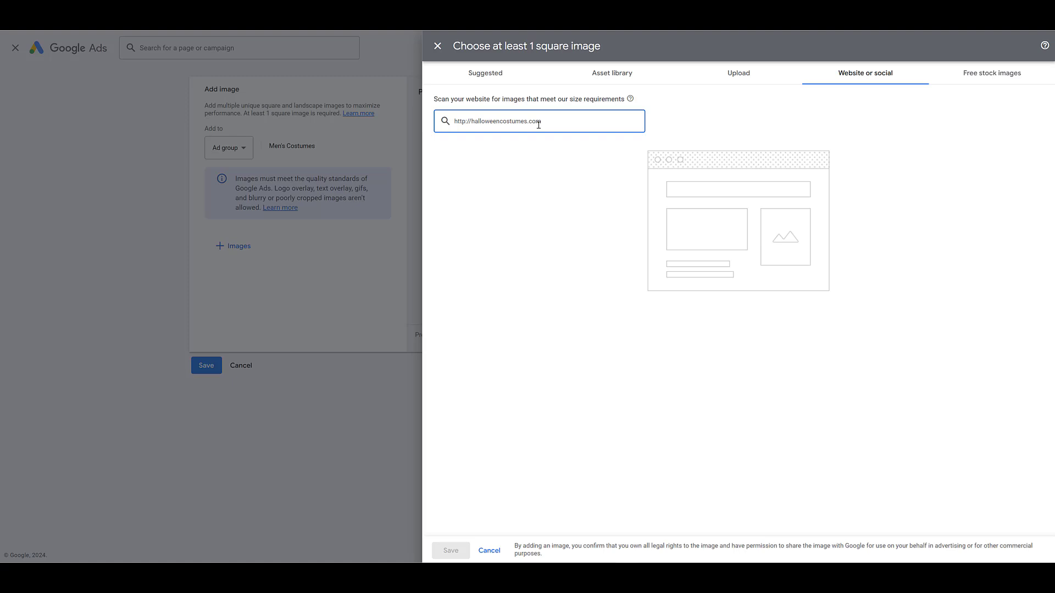
key("Enter")
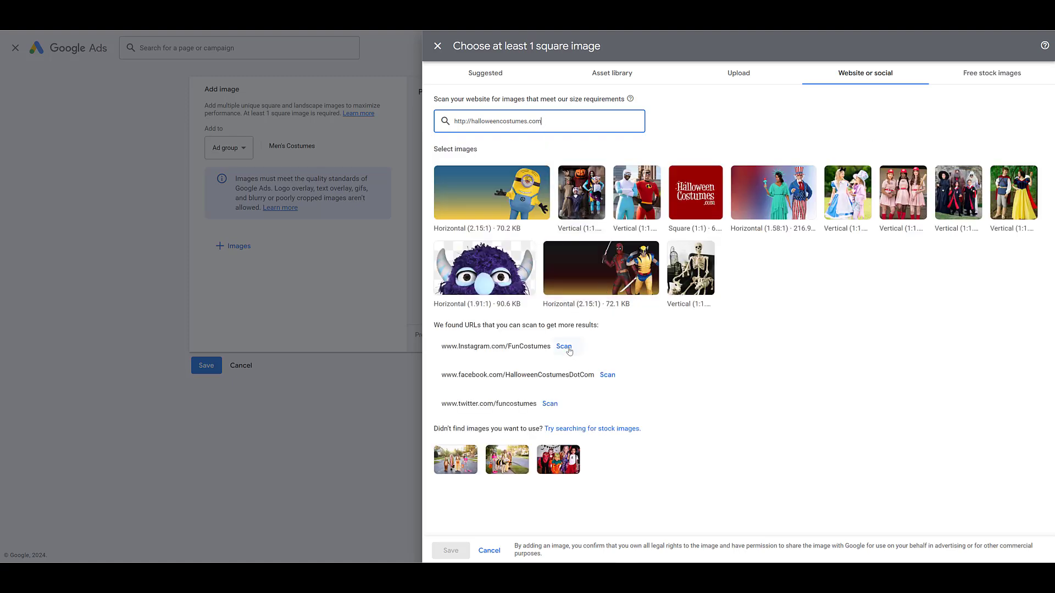
left_click(564, 346)
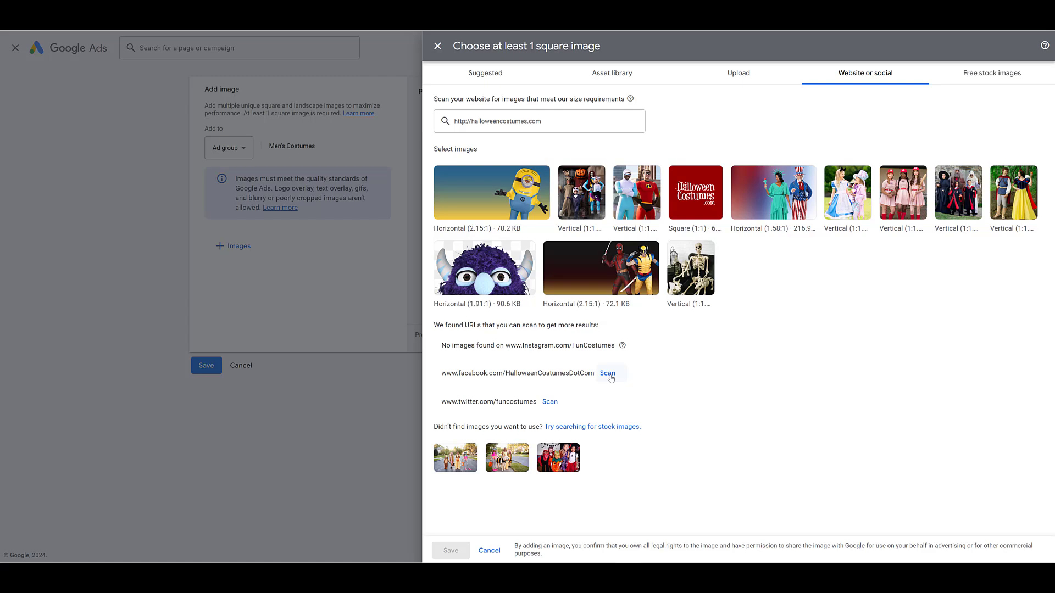
left_click(606, 374)
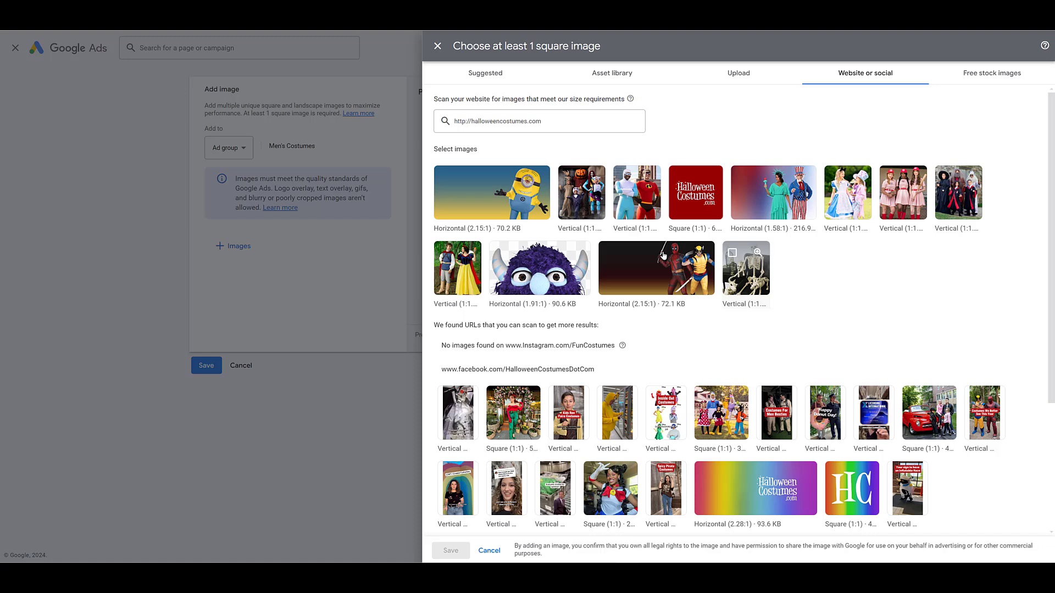
mouse_move(915, 115)
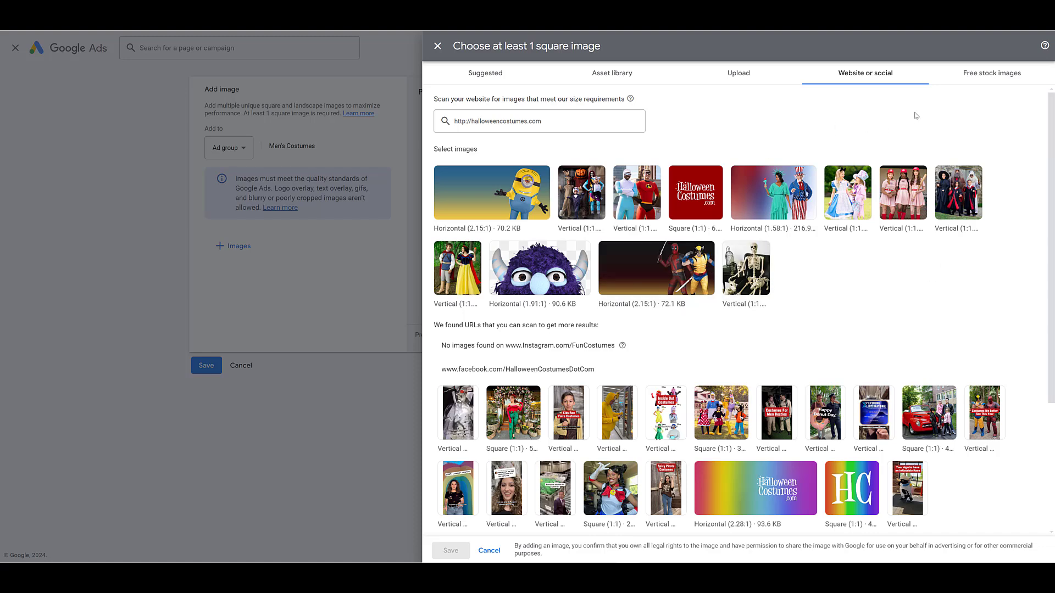
mouse_move(981, 77)
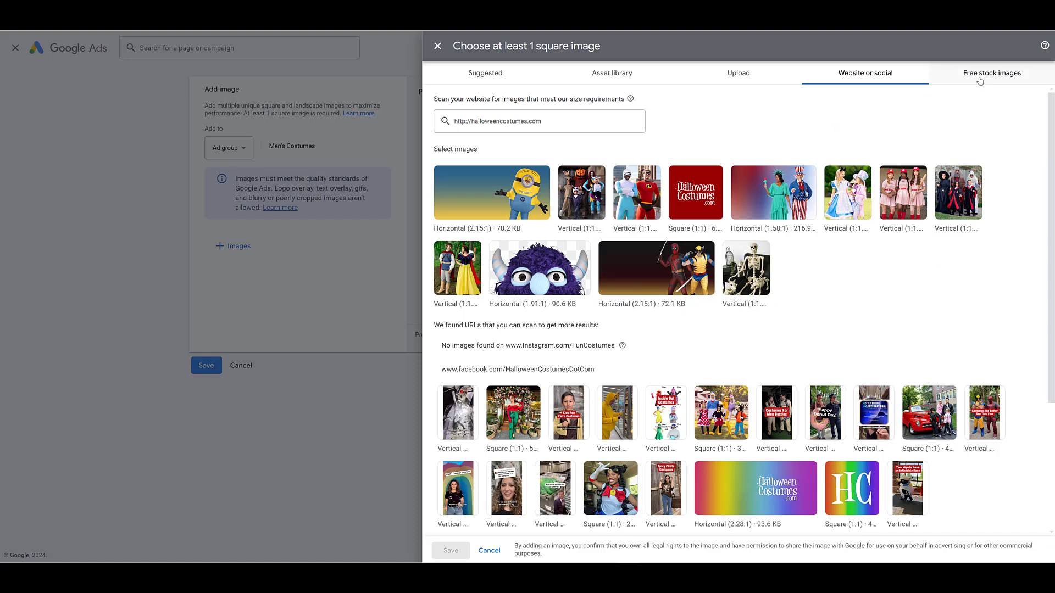
mouse_move(740, 75)
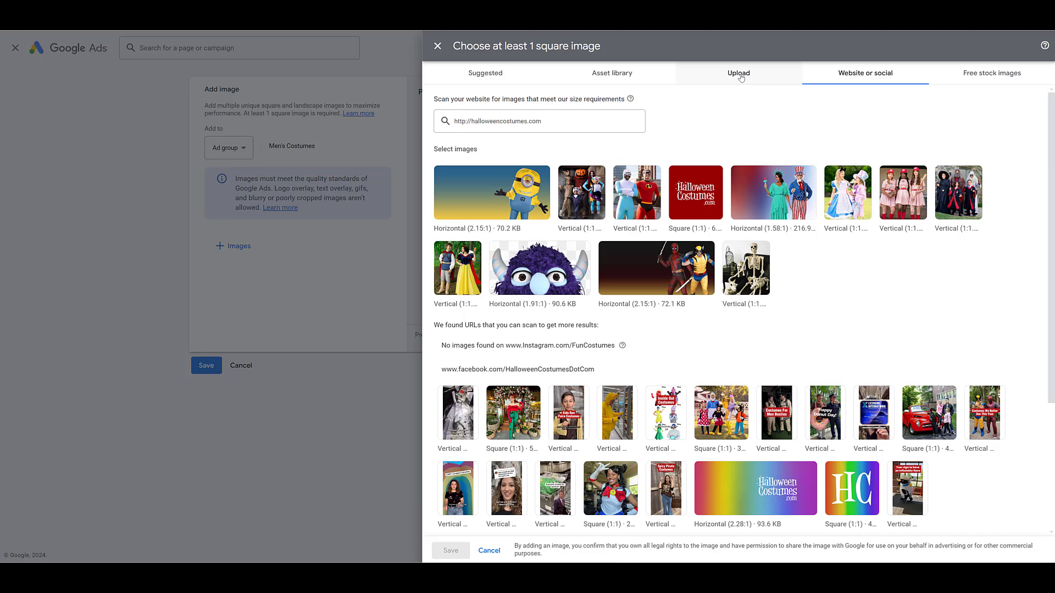
left_click(739, 72)
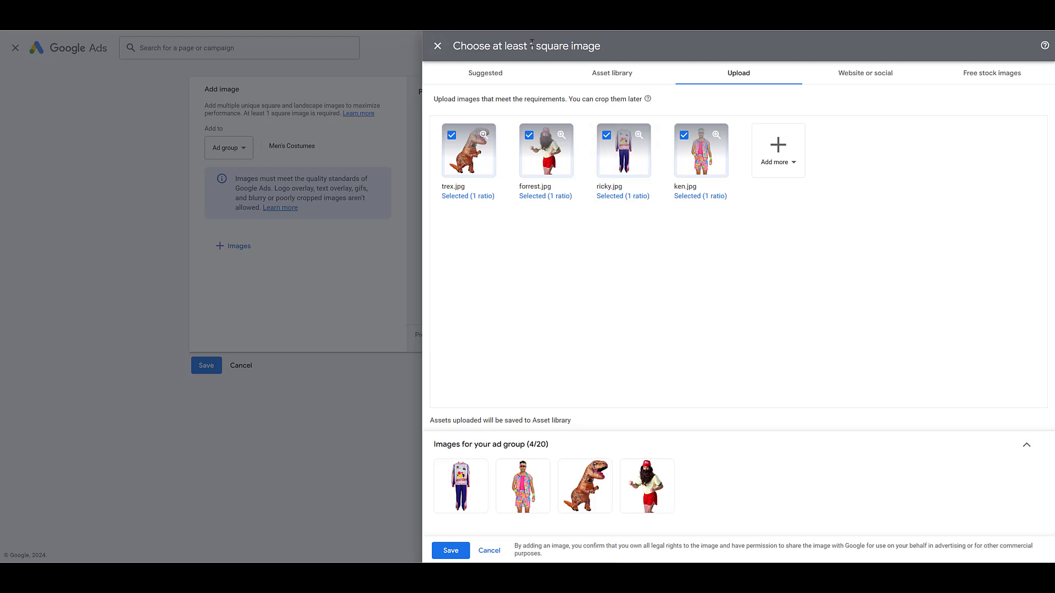
mouse_move(590, 297)
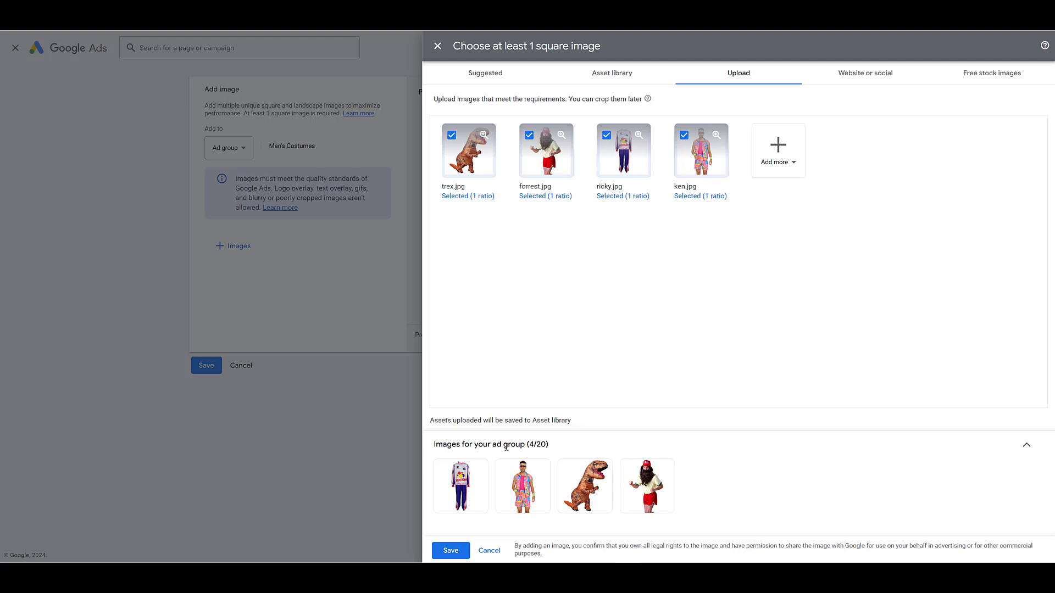
mouse_move(460, 486)
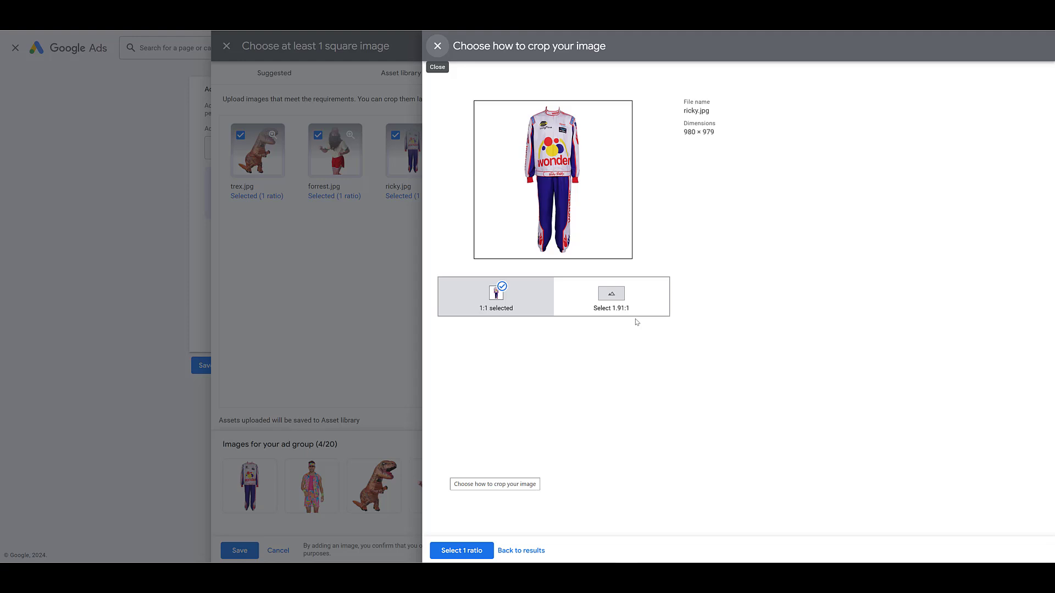
mouse_move(648, 305)
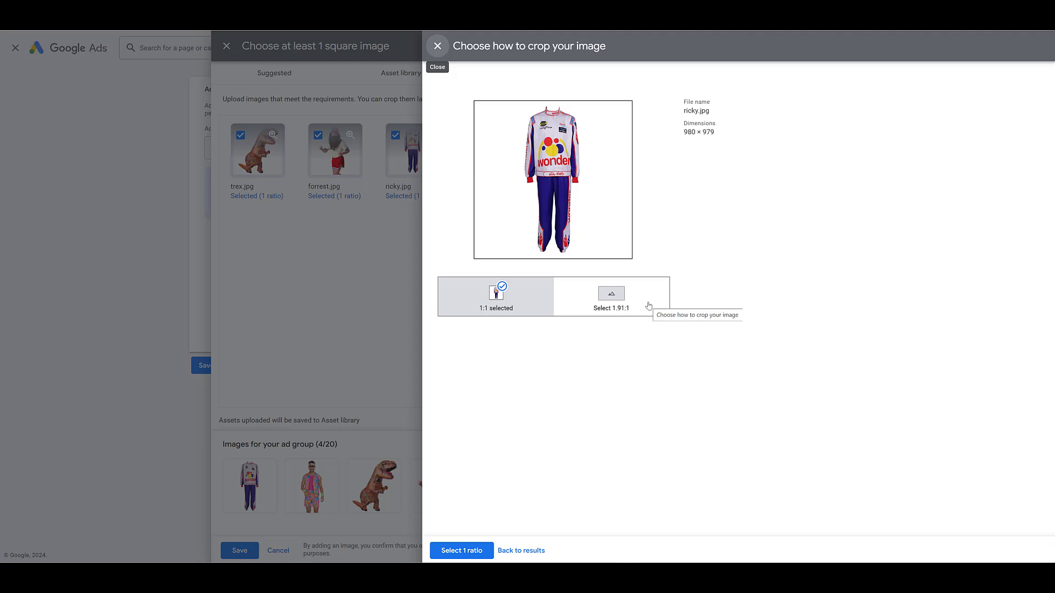
Step: Add 1.91:1 landscape crops to ricky.jpg and trex.jpg and confirm both ratios
left_click(611, 293)
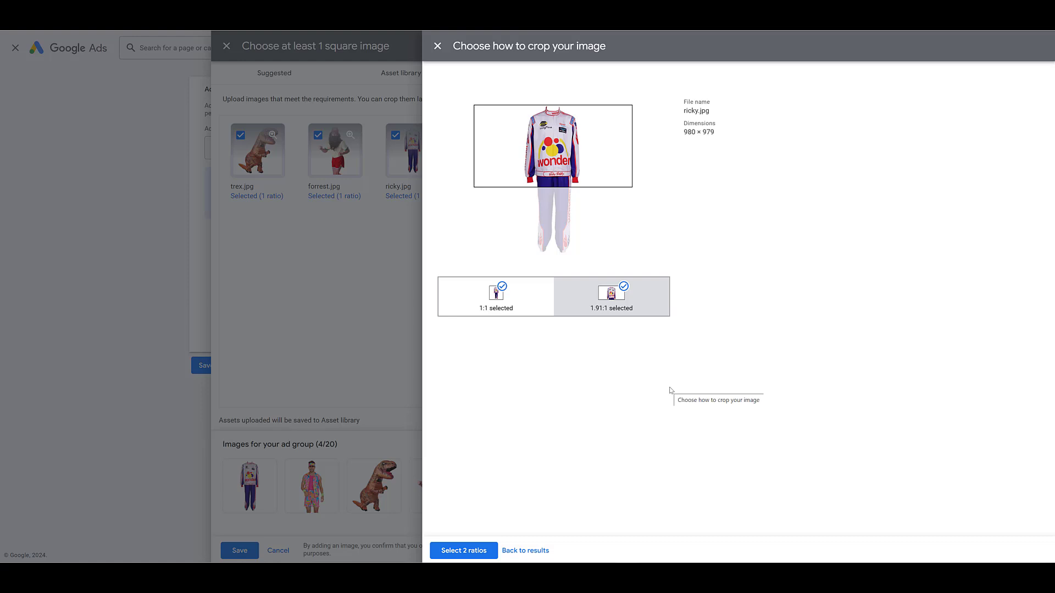
mouse_move(656, 392)
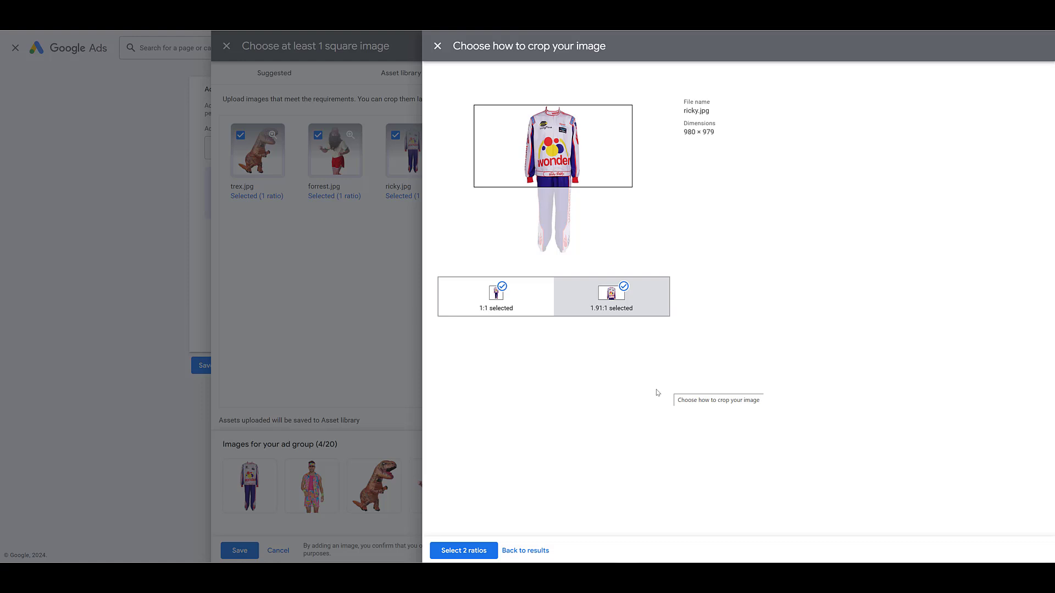
mouse_move(631, 408)
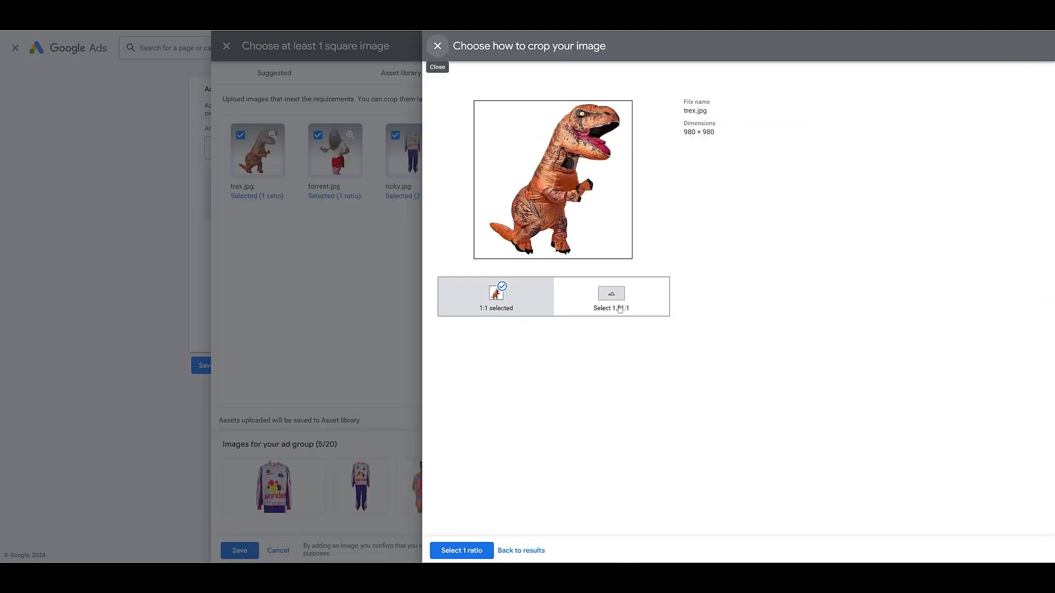
left_click(611, 297)
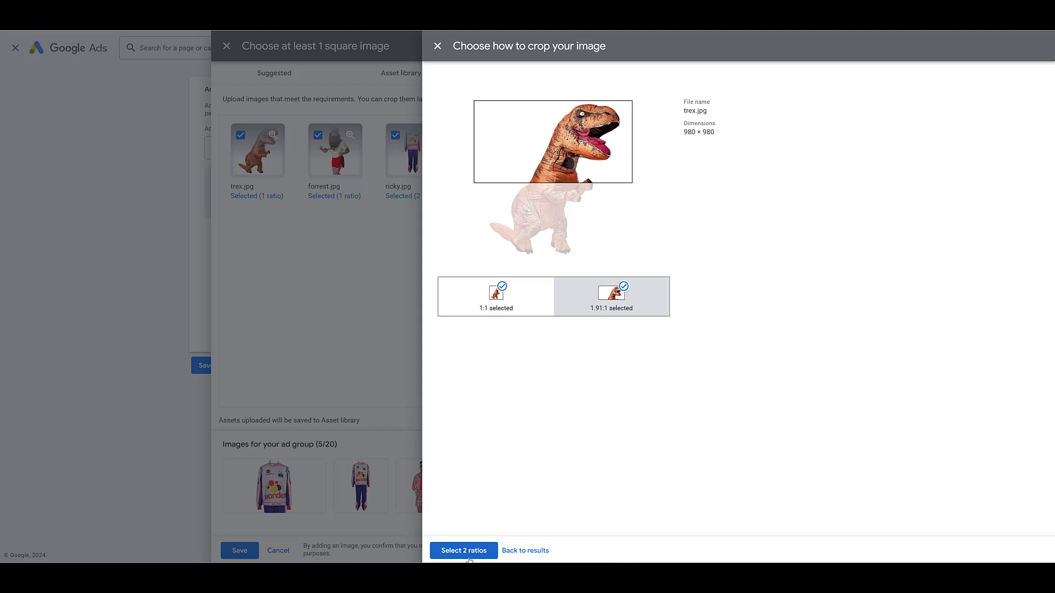
left_click(464, 551)
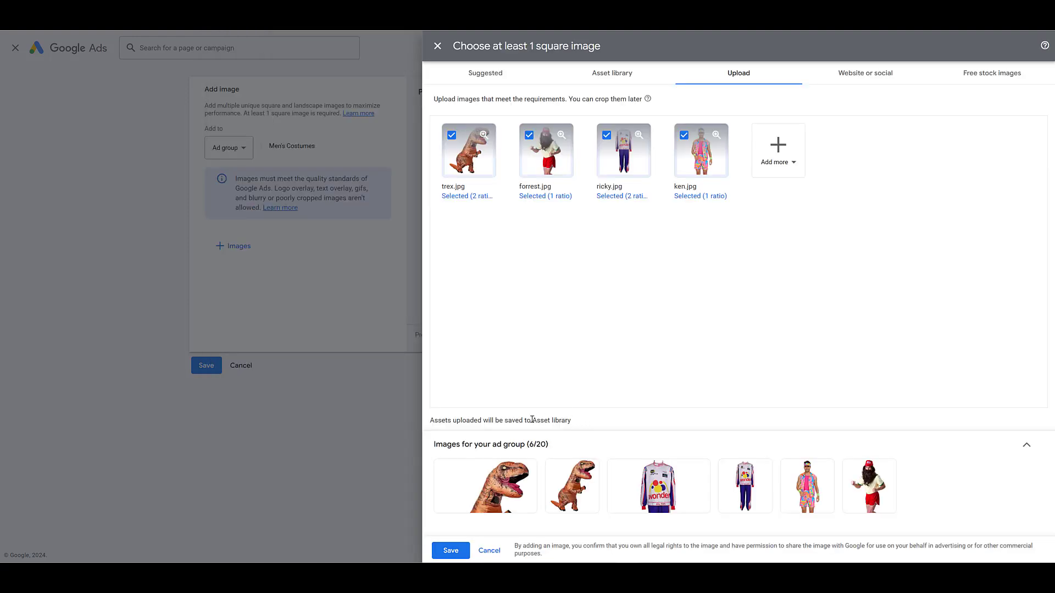
mouse_move(578, 424)
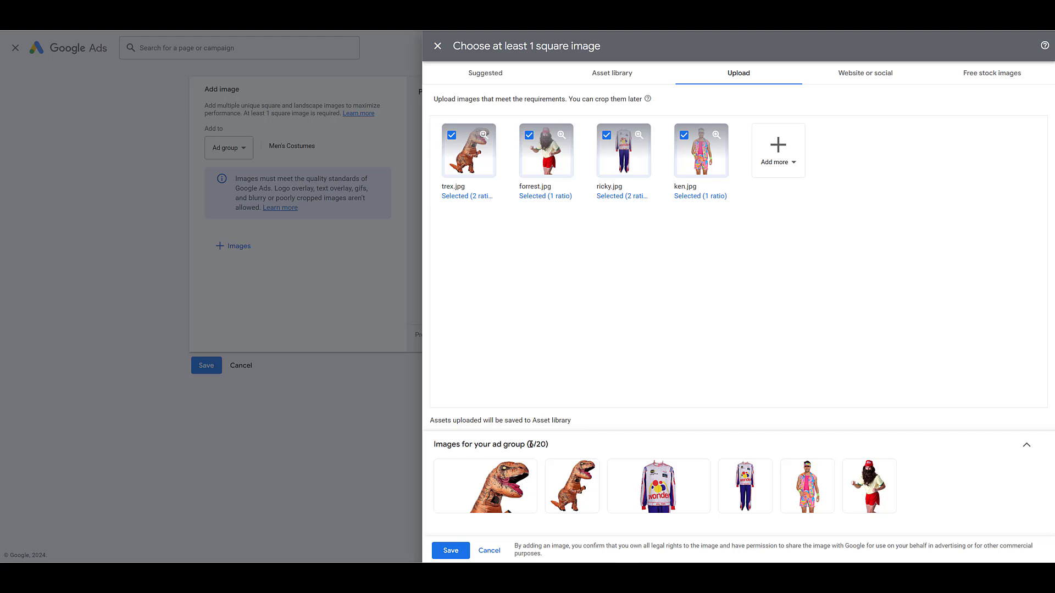
mouse_move(566, 449)
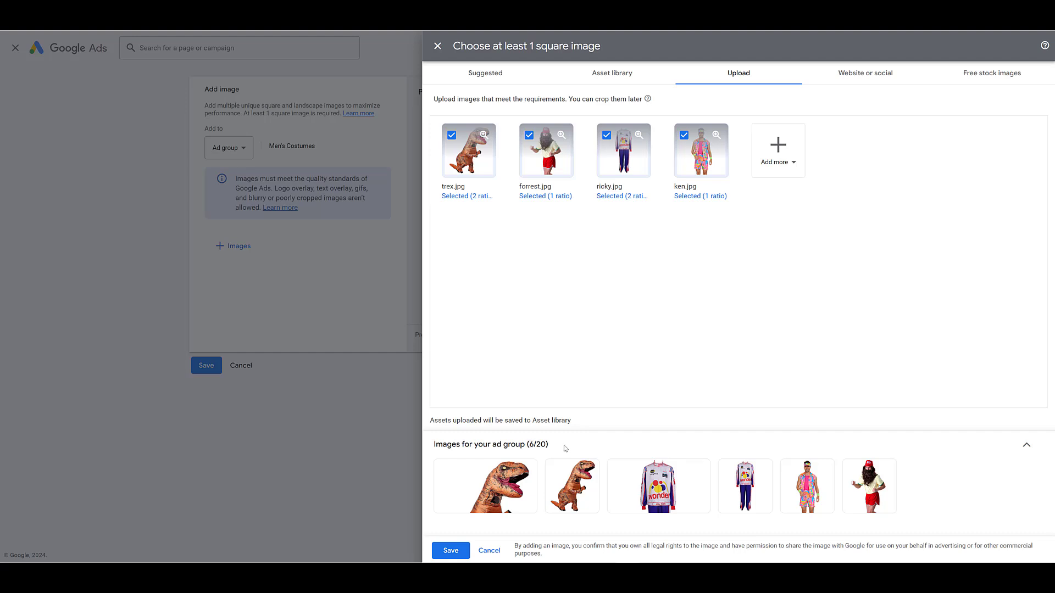
mouse_move(869, 485)
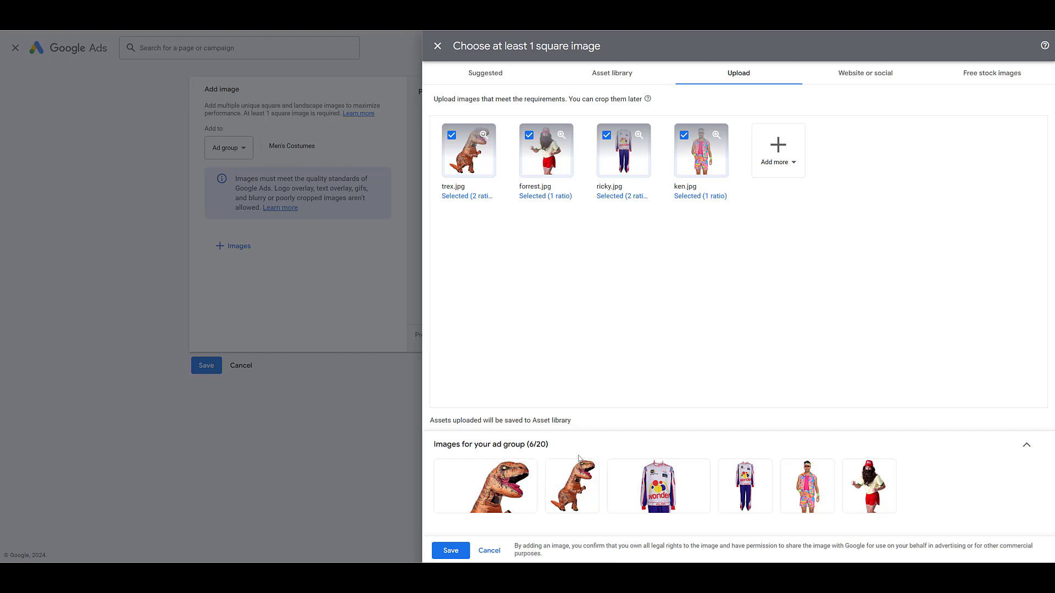
Step: Confirm the six selected costume images, returning to the Men's Costumes image form with preview
left_click(450, 550)
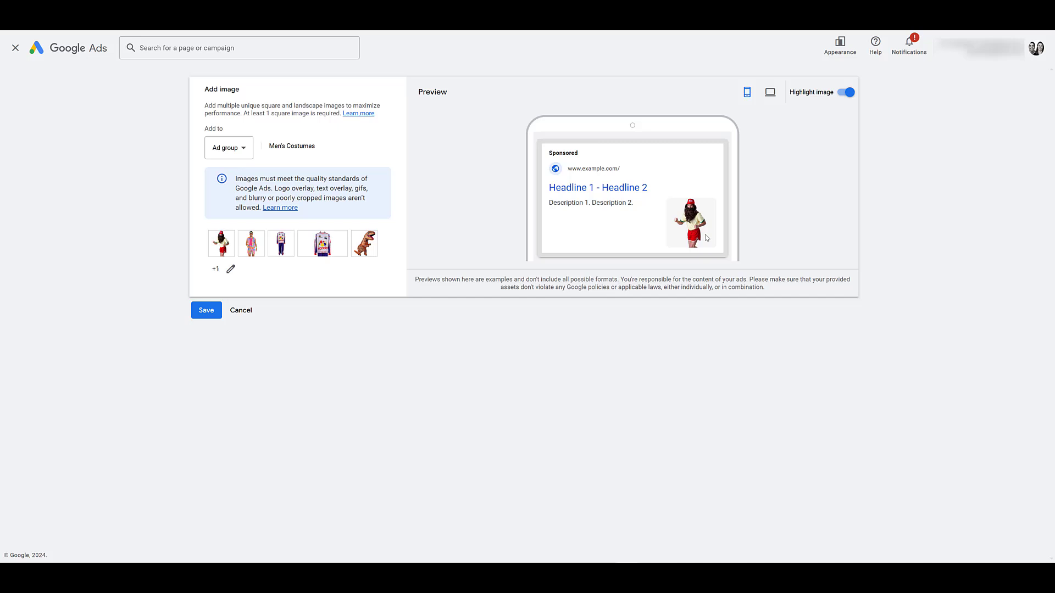
mouse_move(391, 316)
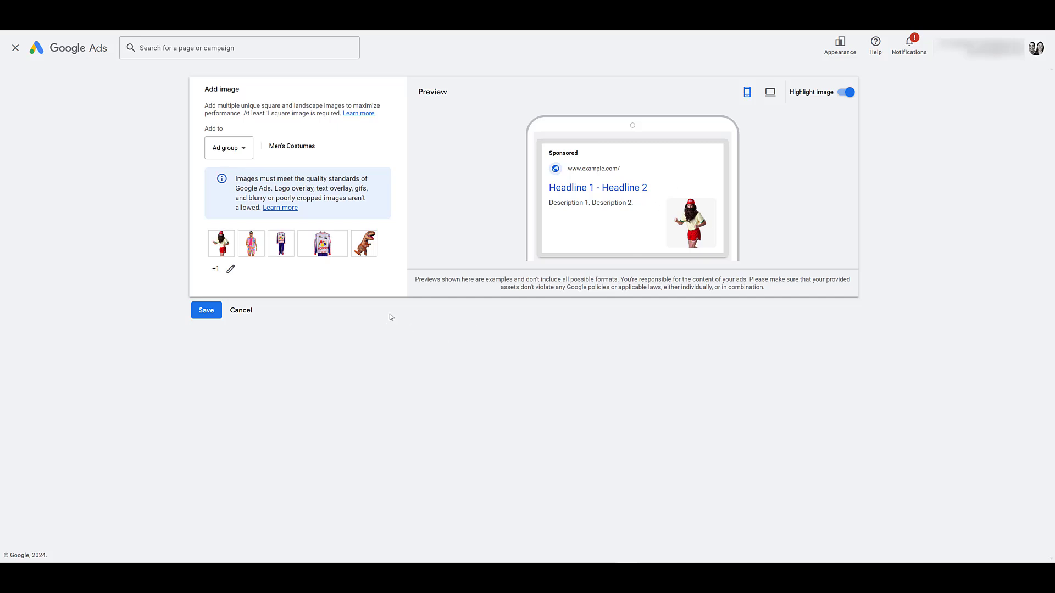
mouse_move(327, 274)
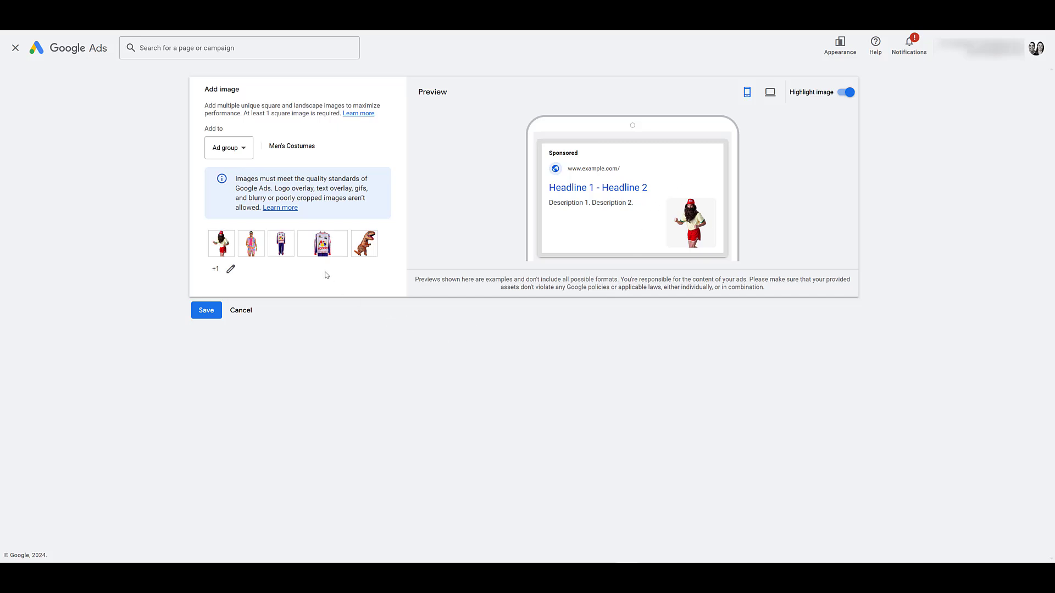
mouse_move(292, 263)
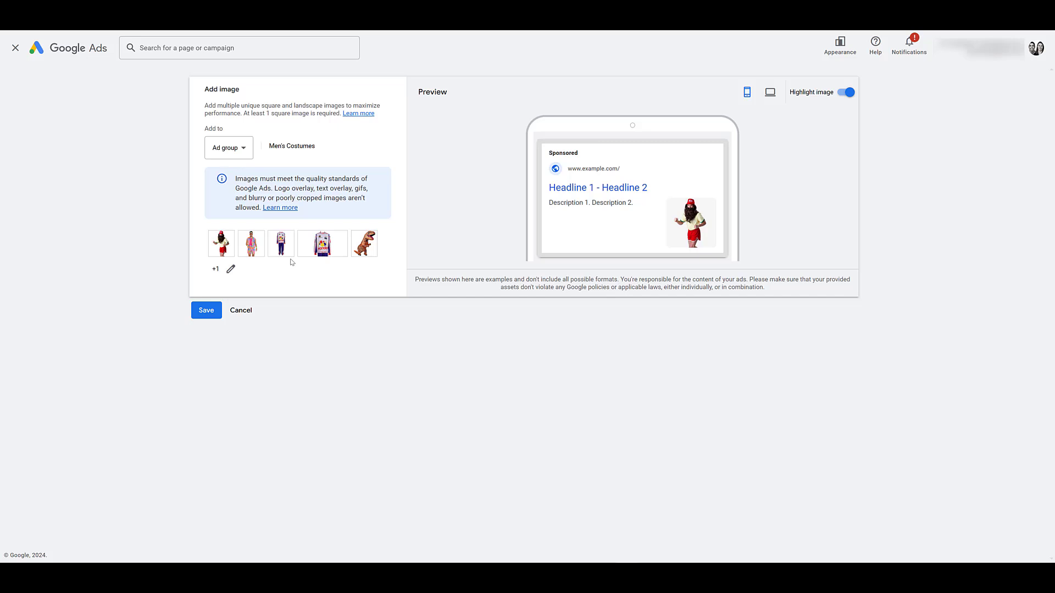
mouse_move(376, 243)
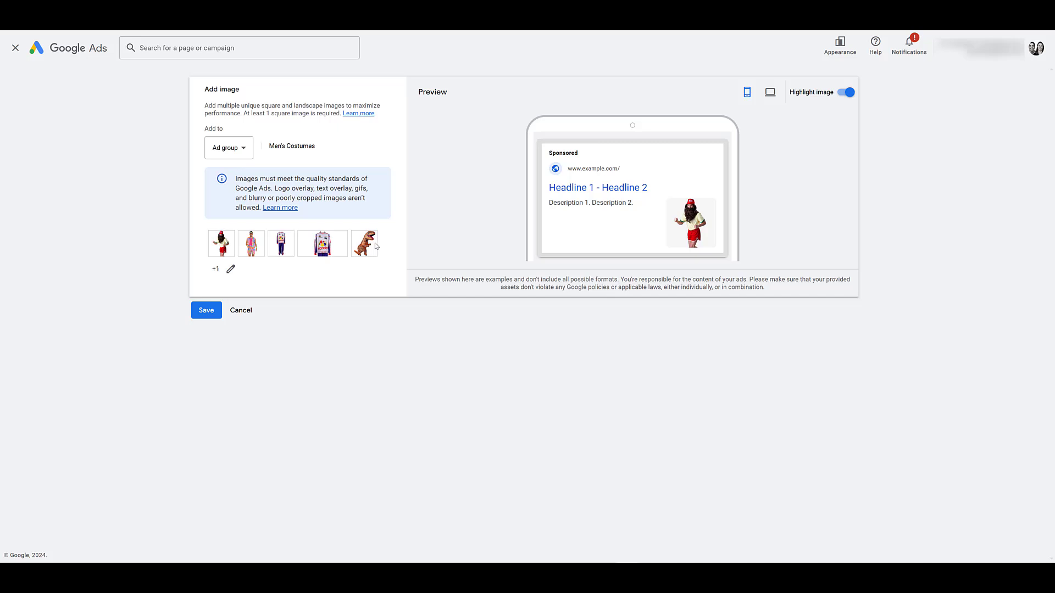
mouse_move(369, 321)
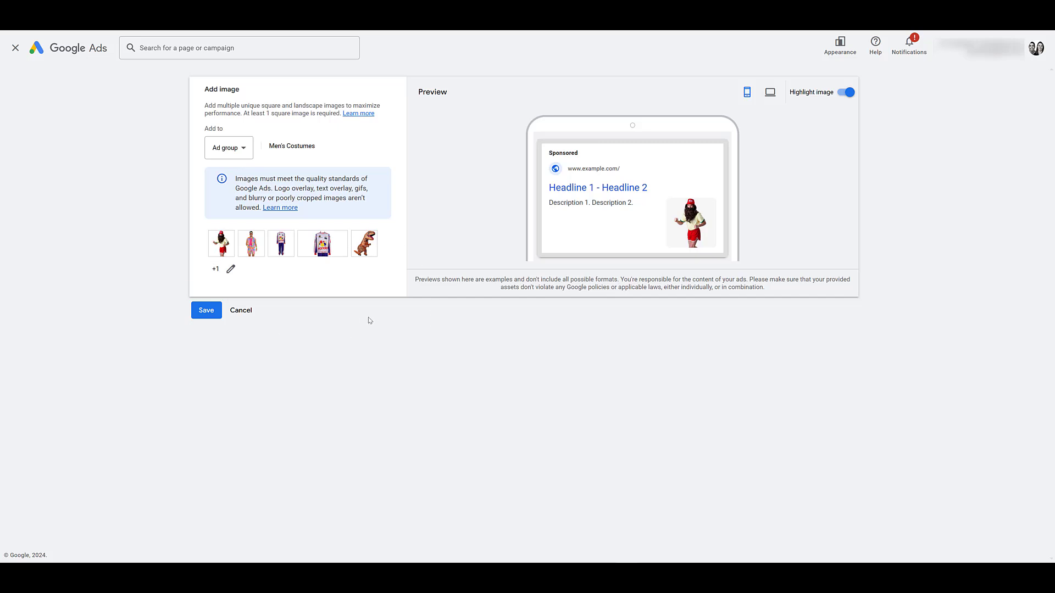
mouse_move(279, 323)
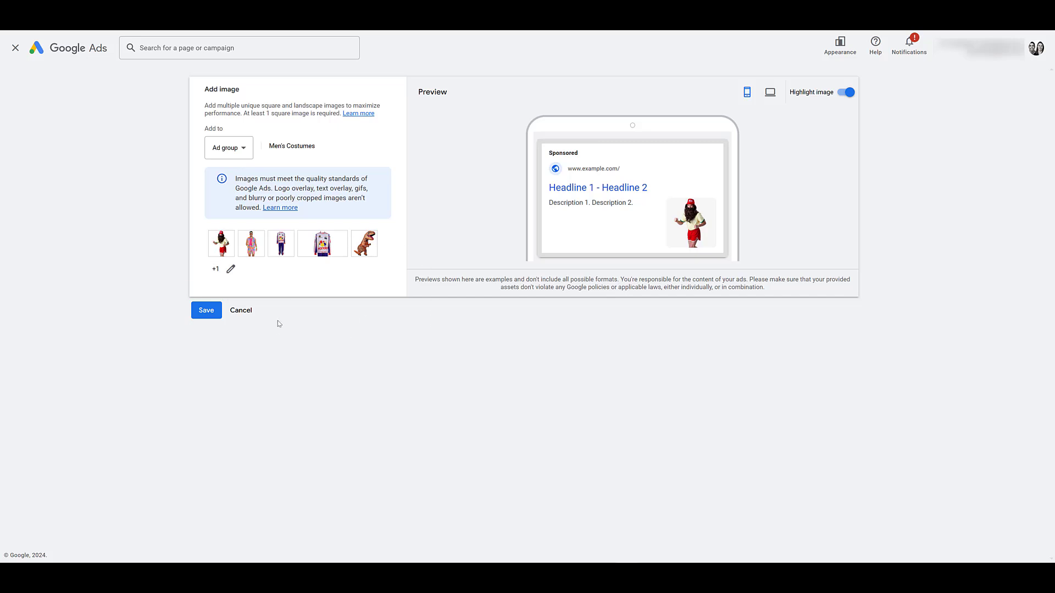
mouse_move(414, 222)
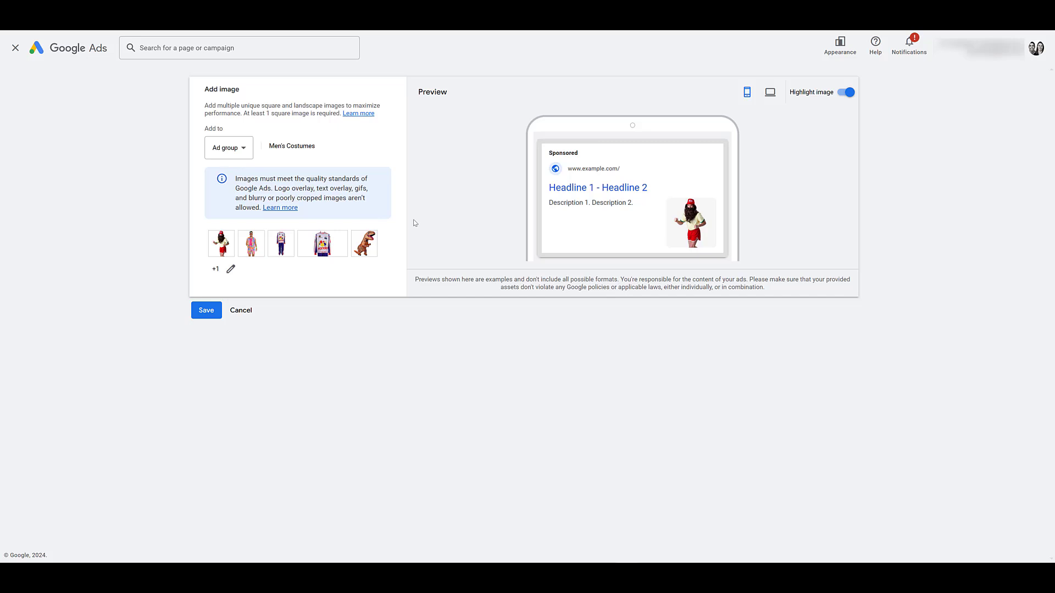
mouse_move(340, 248)
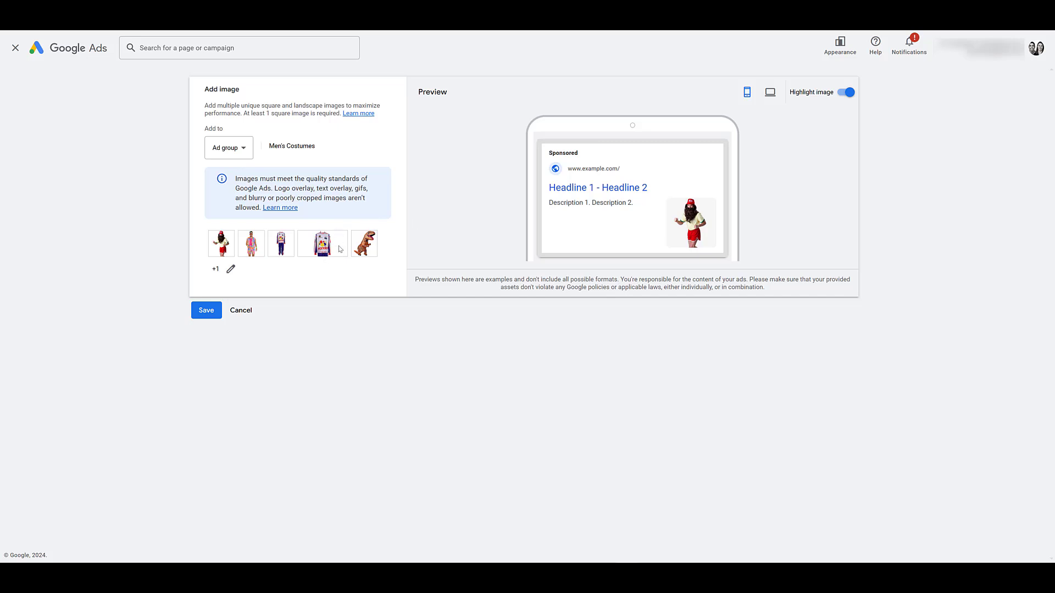
mouse_move(320, 287)
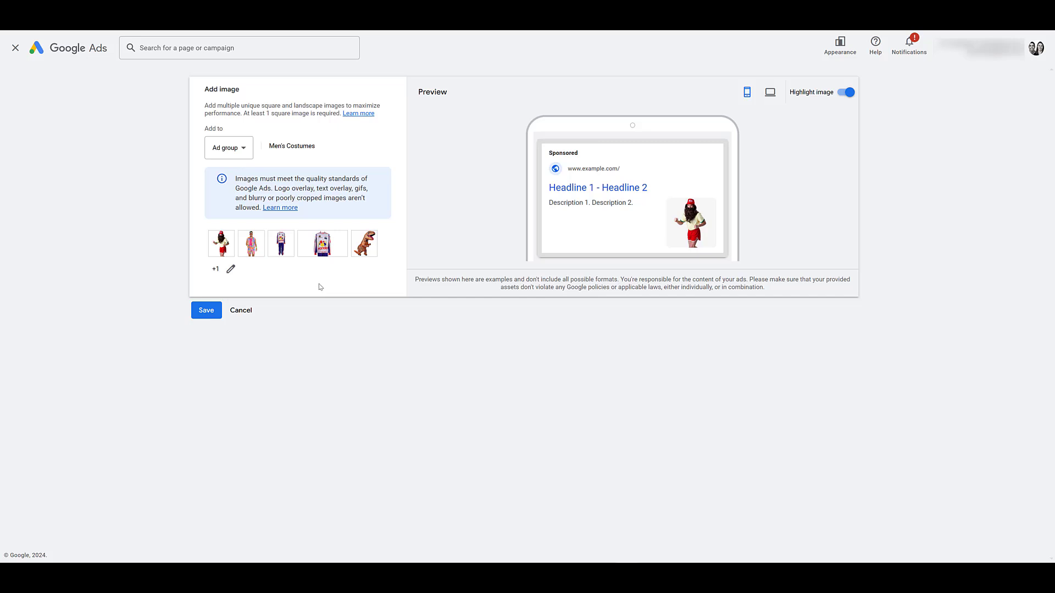
mouse_move(308, 299)
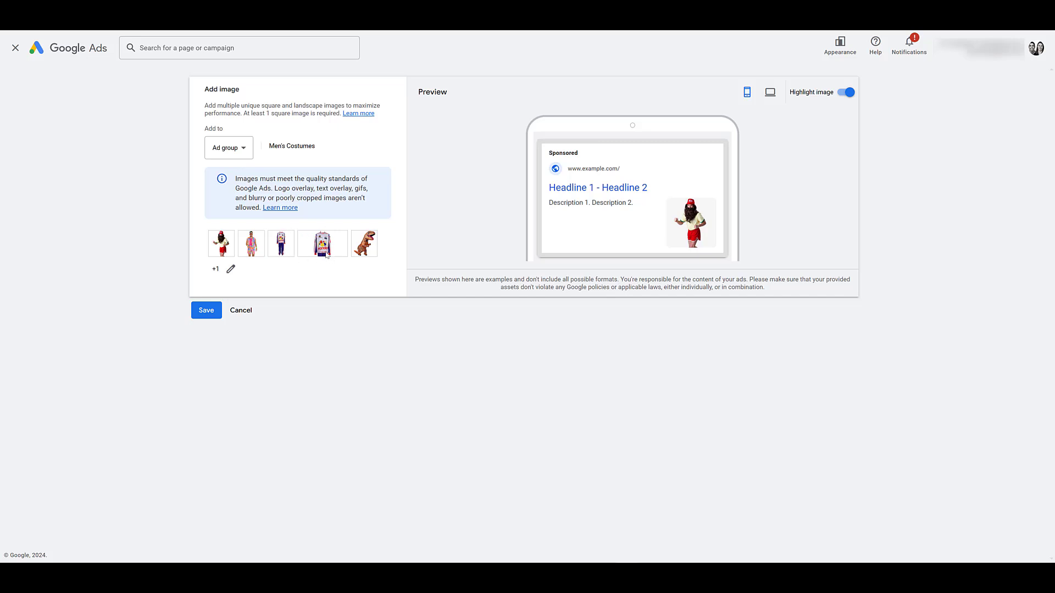
mouse_move(314, 278)
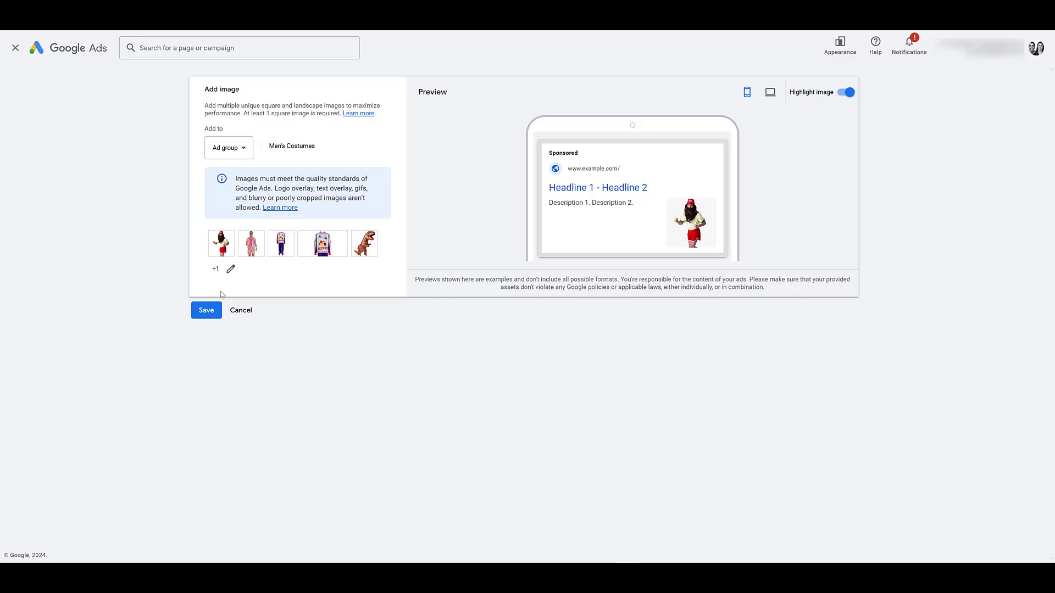
Step: Save the six images as Men's Costumes ad group assets and bring up the column options
left_click(207, 310)
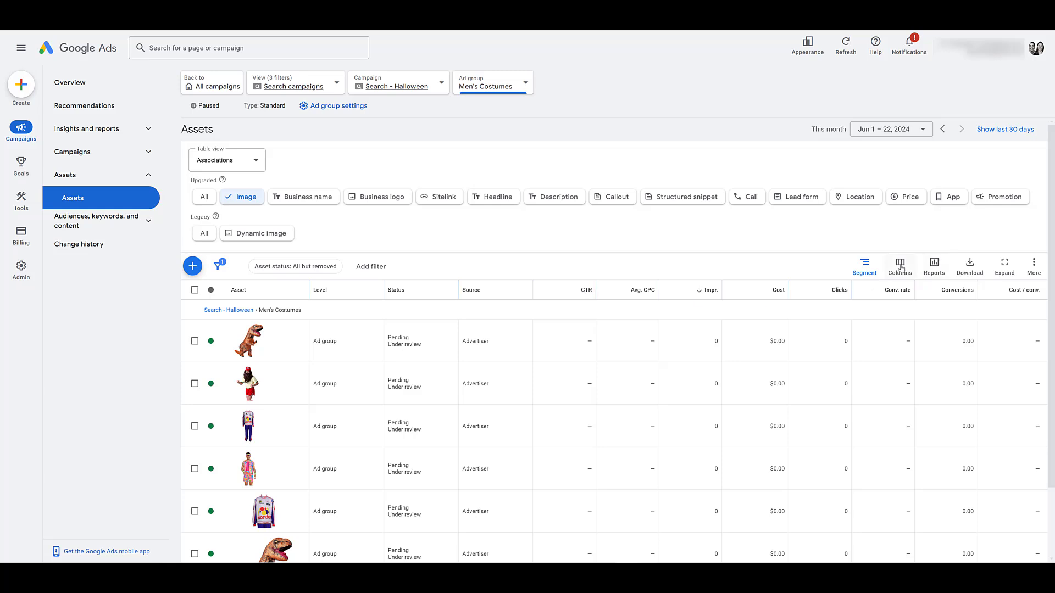
mouse_move(632, 294)
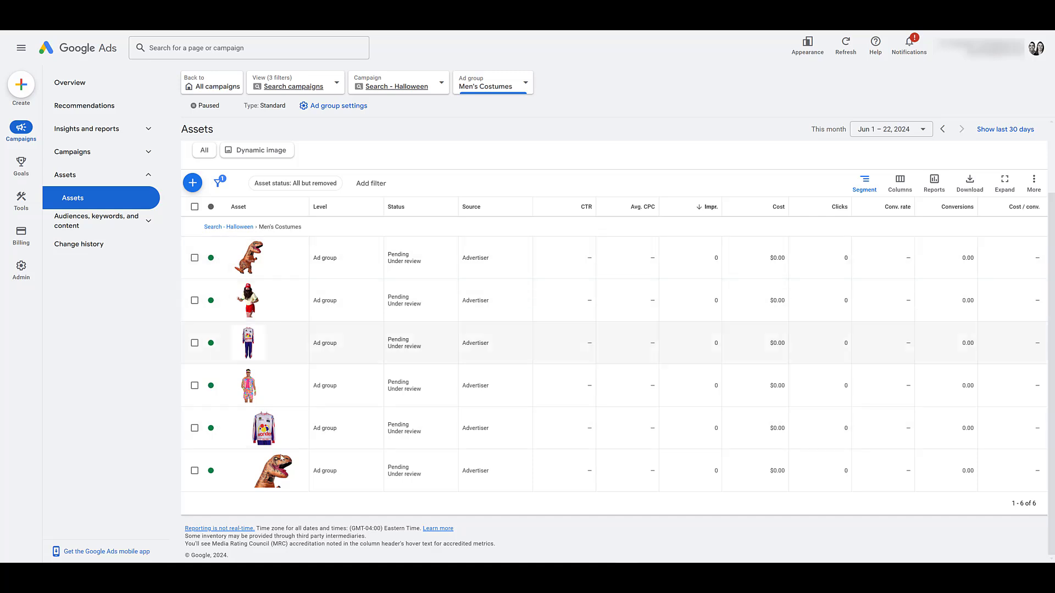
mouse_move(890, 327)
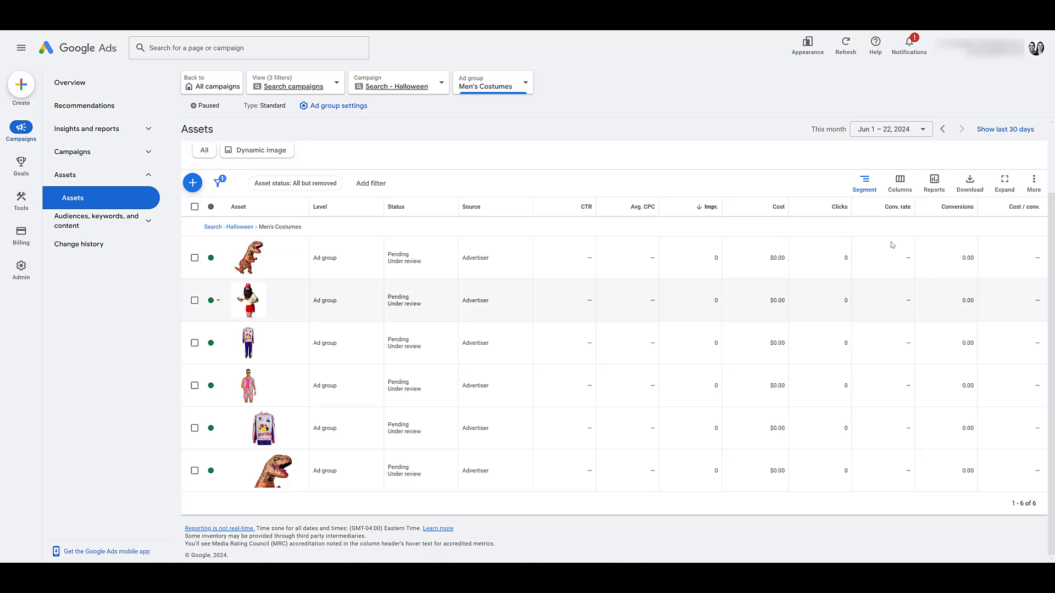
left_click(899, 182)
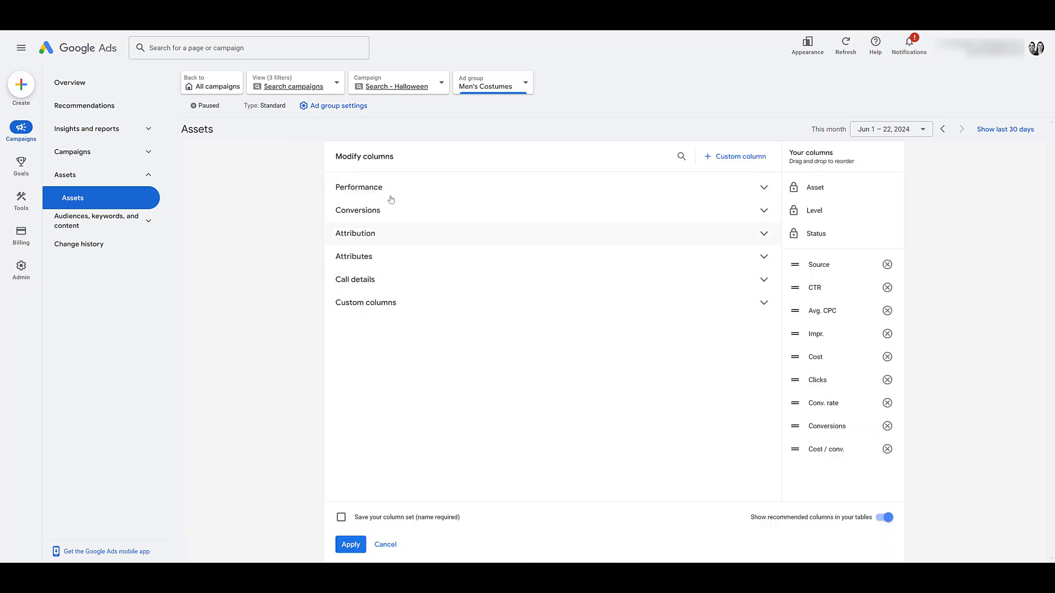
mouse_move(411, 228)
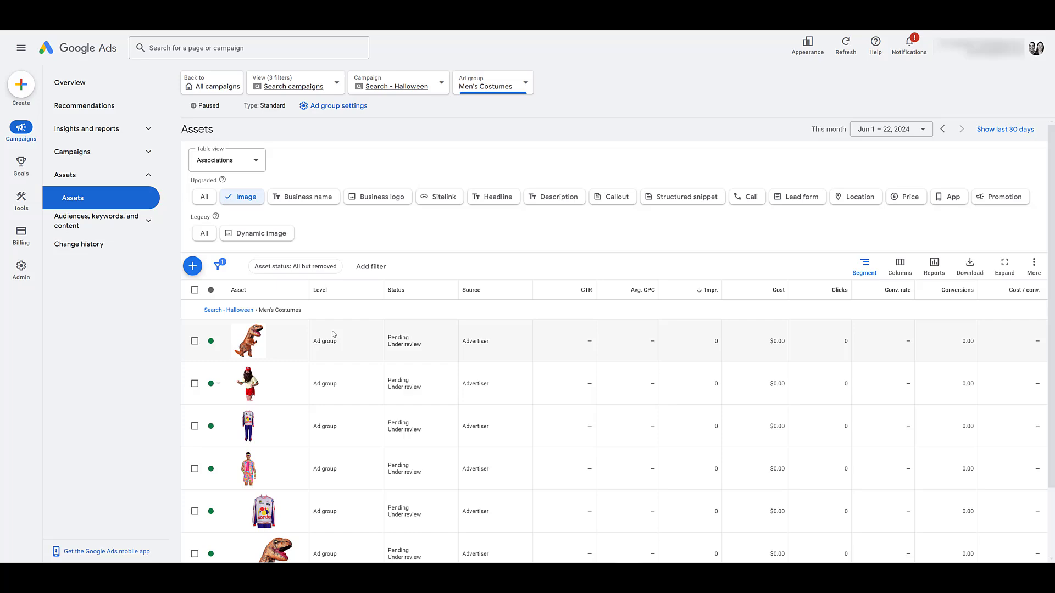
Step: Go to the Men's Costumes responsive search ad and start adding images from its Images section
left_click(80, 197)
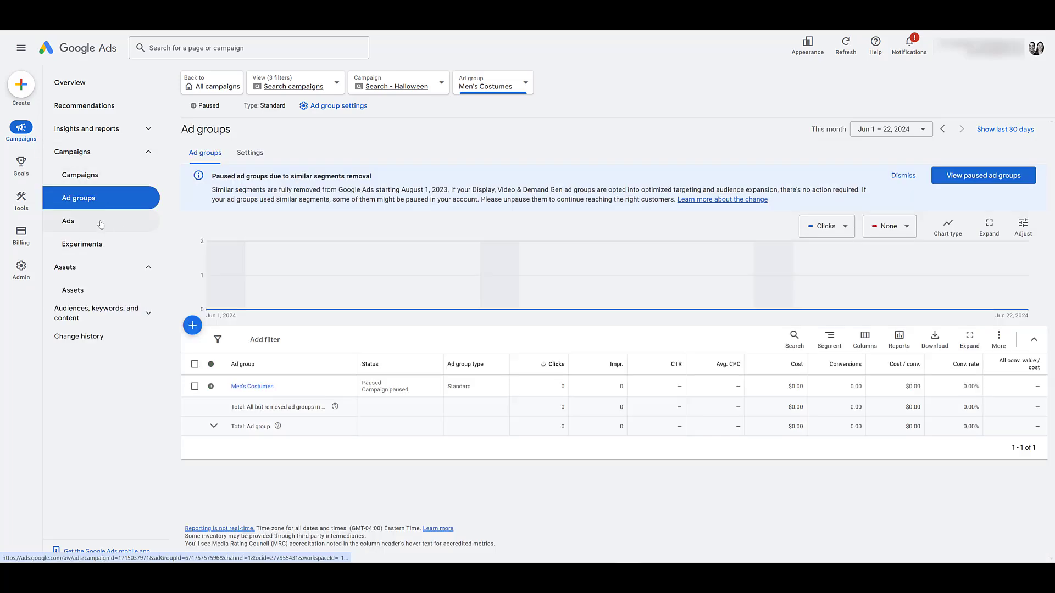
left_click(68, 221)
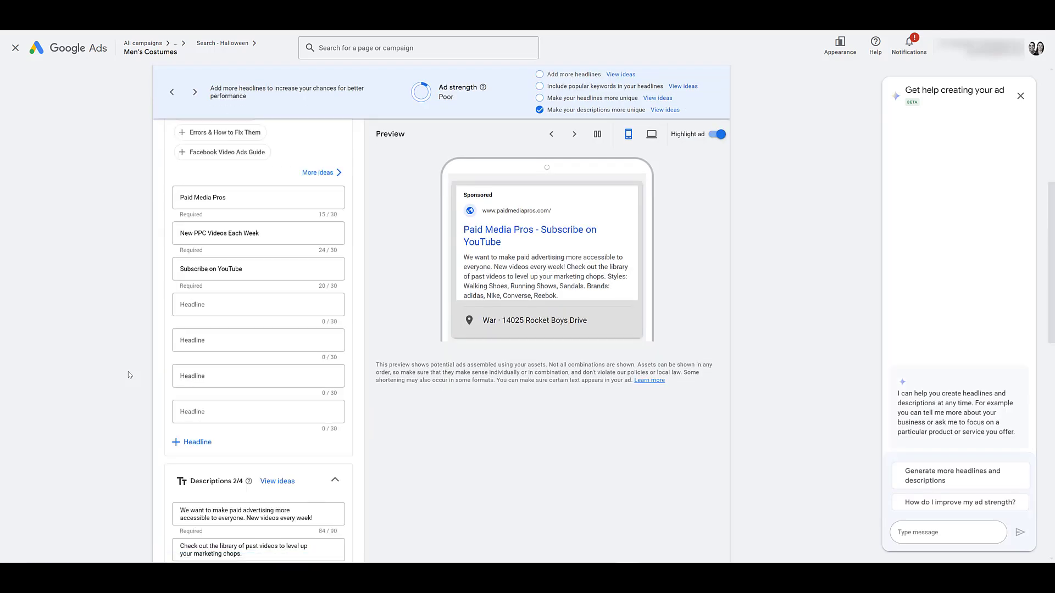
scroll("down", 3)
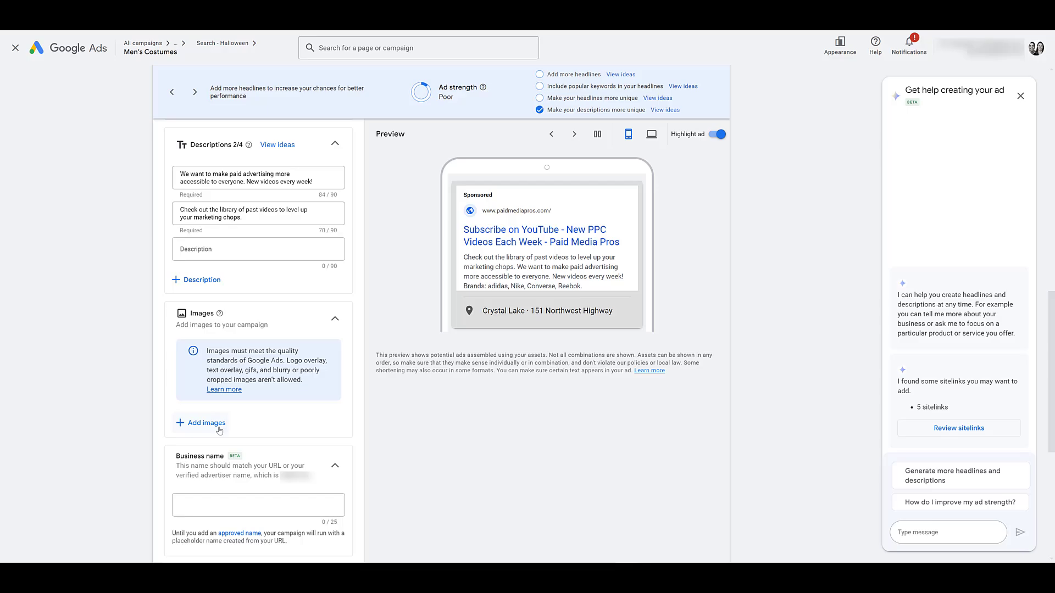
left_click(207, 422)
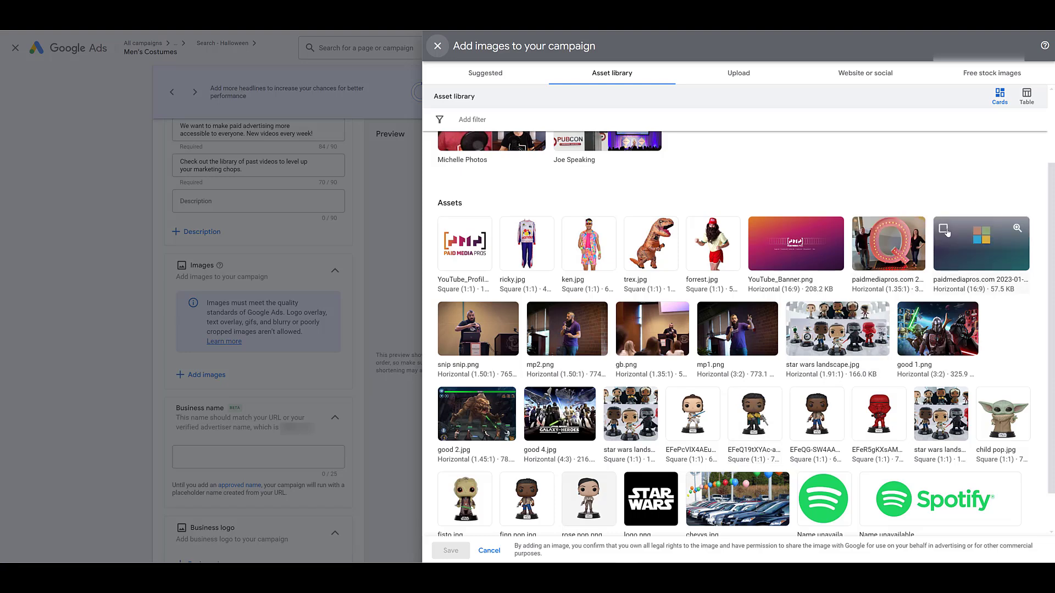
mouse_move(773, 406)
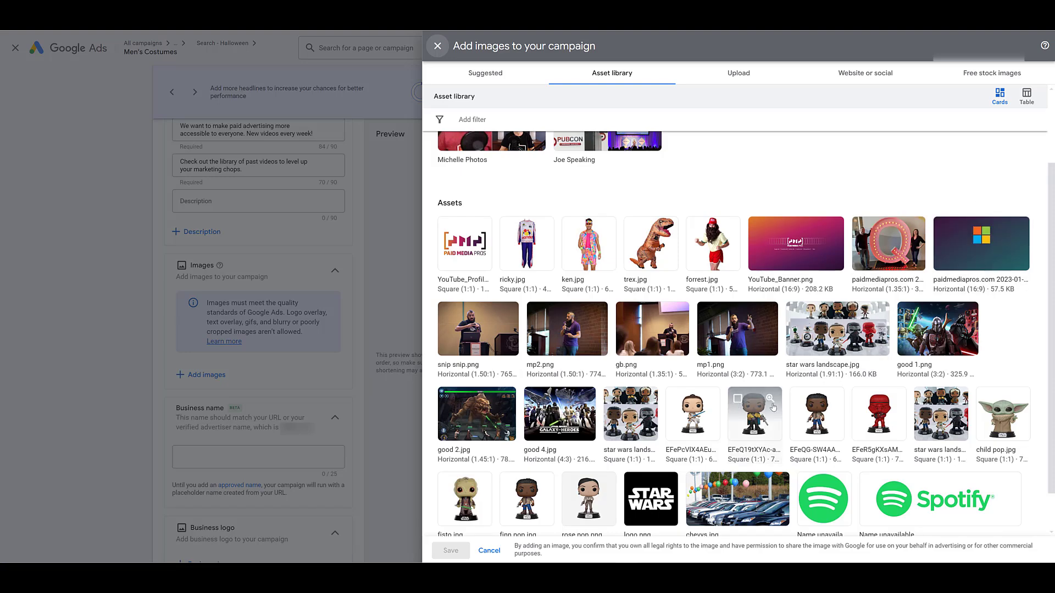
mouse_move(806, 501)
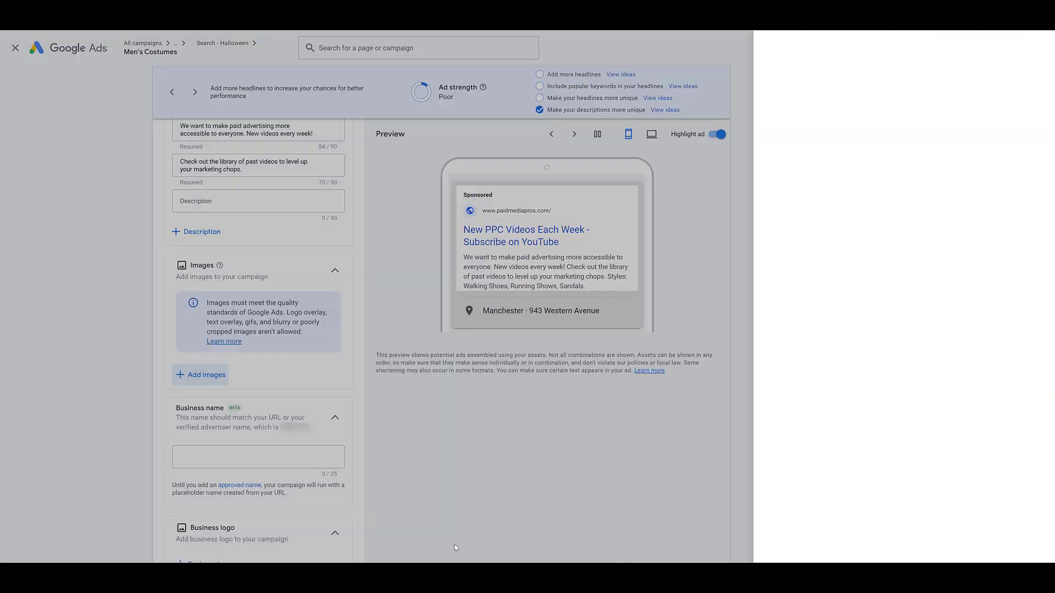
Step: Leave the ad editor and widen the Assets page to the whole Search - Halloween campaign
left_click(15, 47)
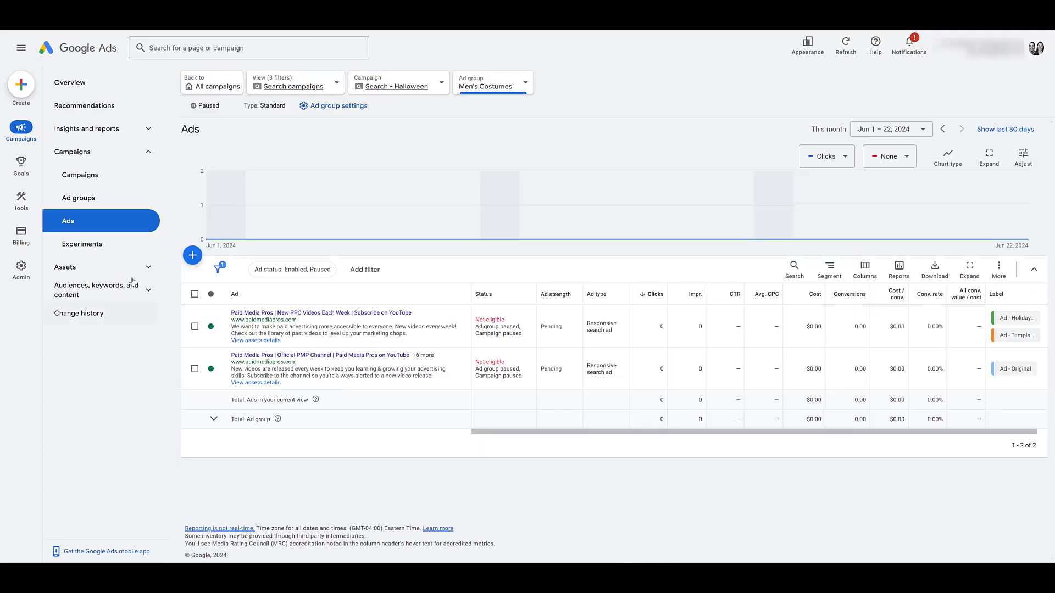
left_click(64, 267)
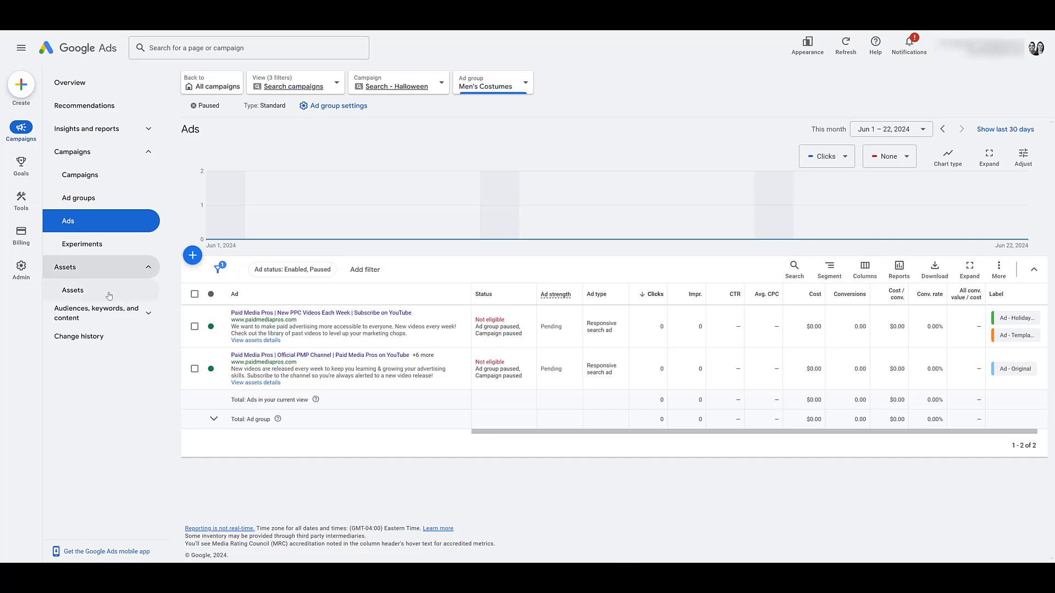
left_click(73, 290)
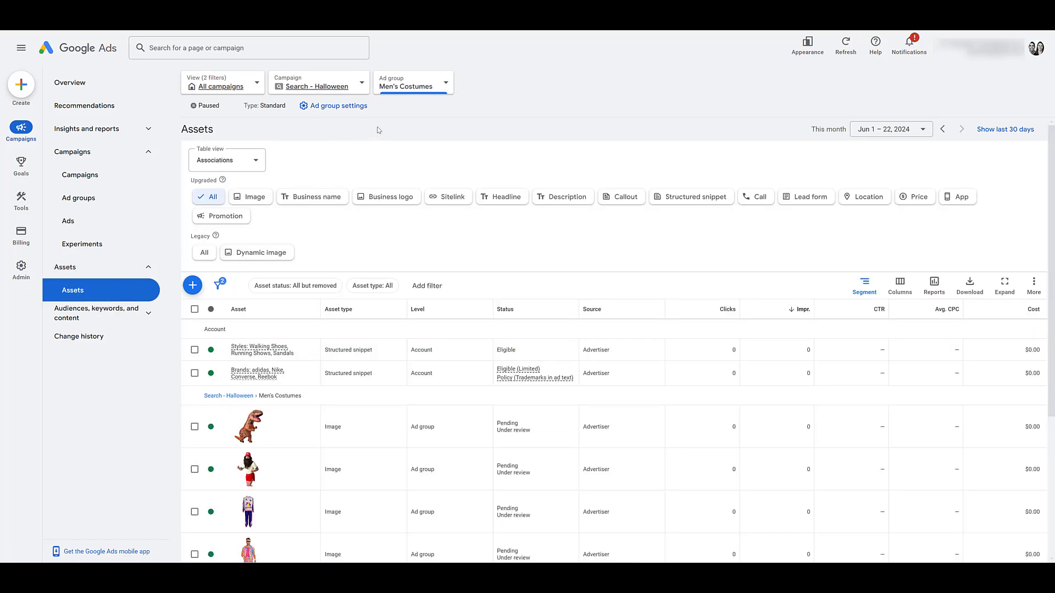
mouse_move(399, 99)
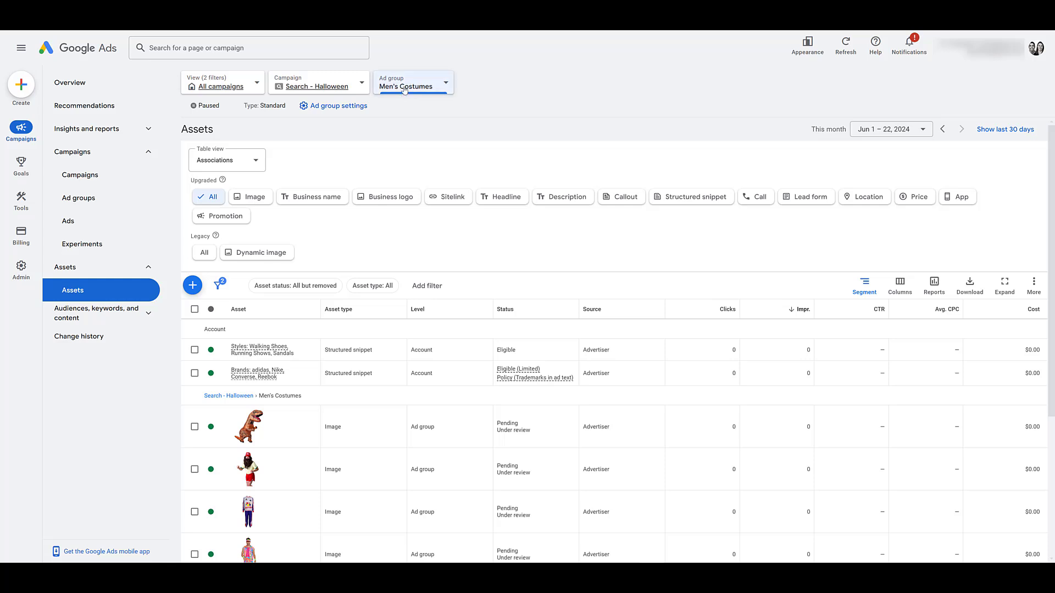
left_click(414, 82)
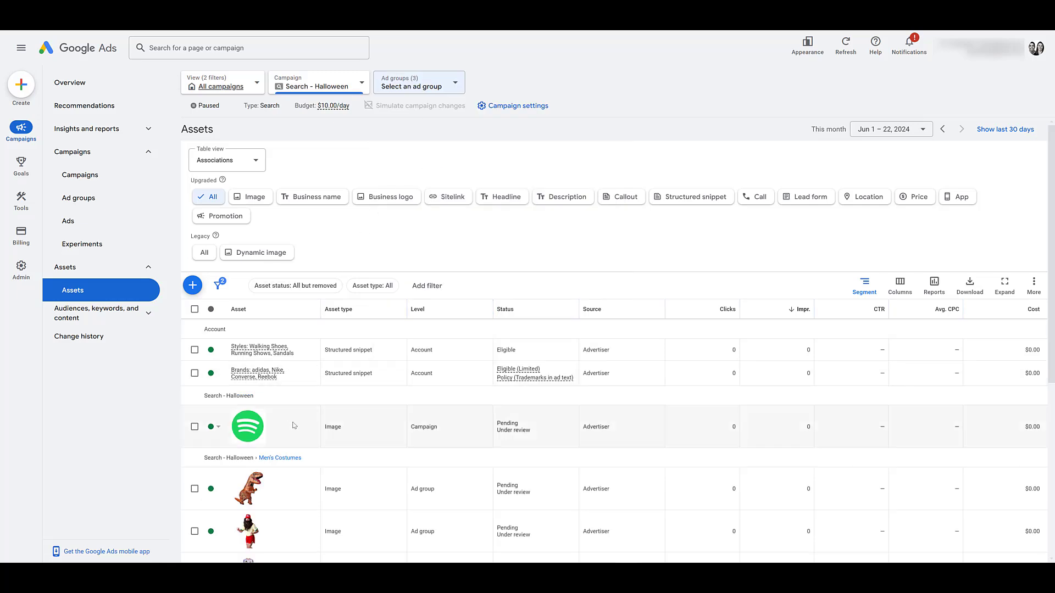
mouse_move(284, 427)
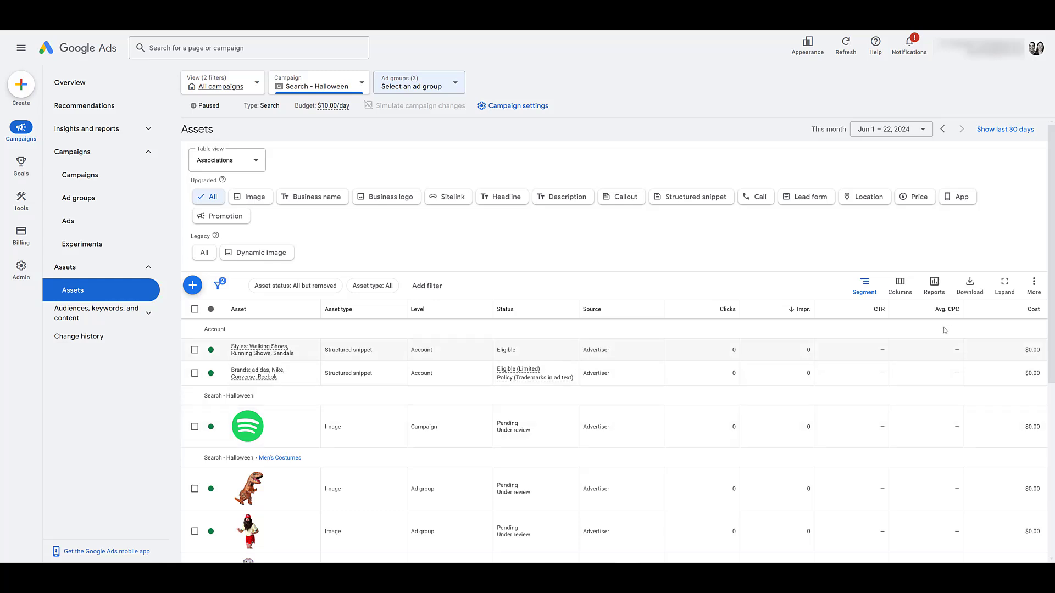
mouse_move(1033, 282)
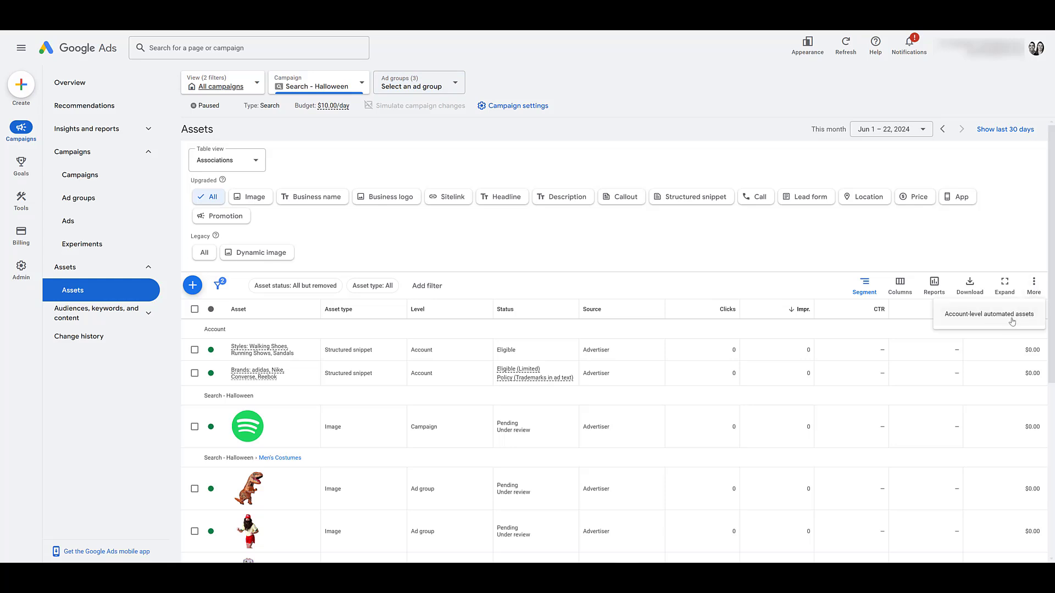
Step: Show the Account-level automated assets page from the More menu
left_click(989, 314)
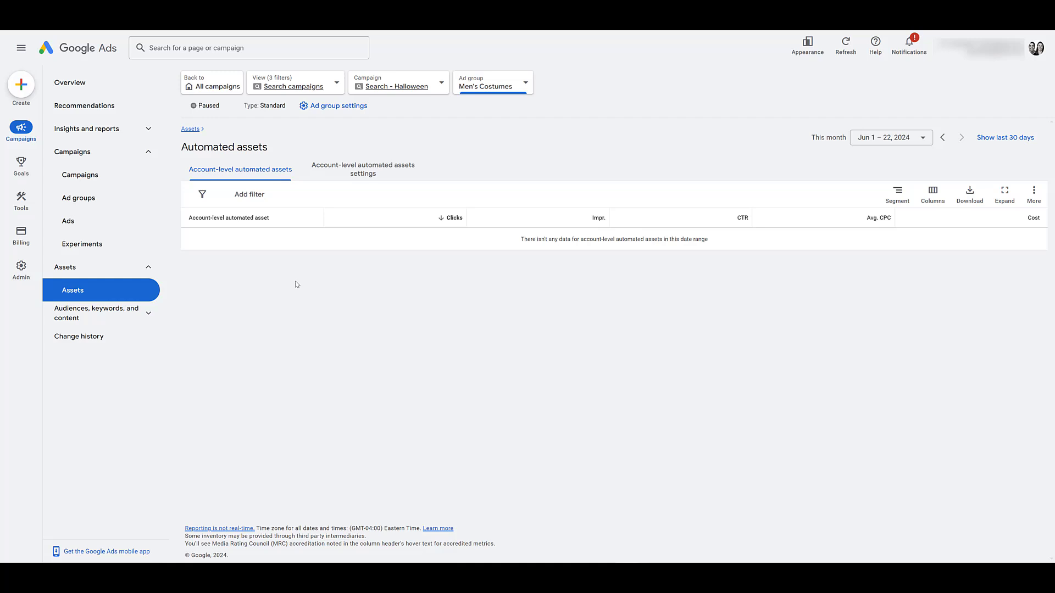
mouse_move(516, 266)
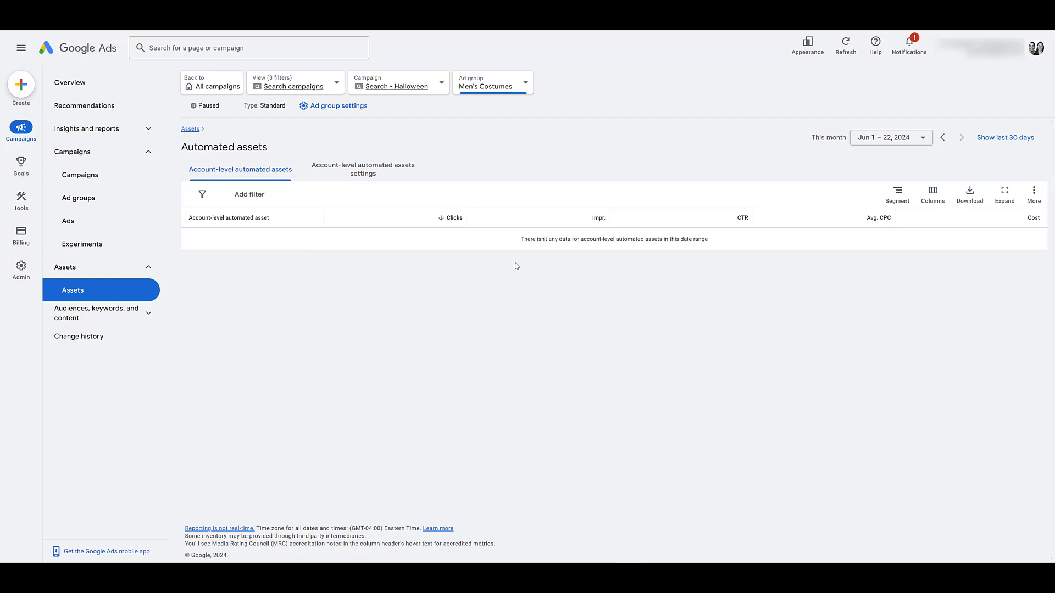
mouse_move(356, 243)
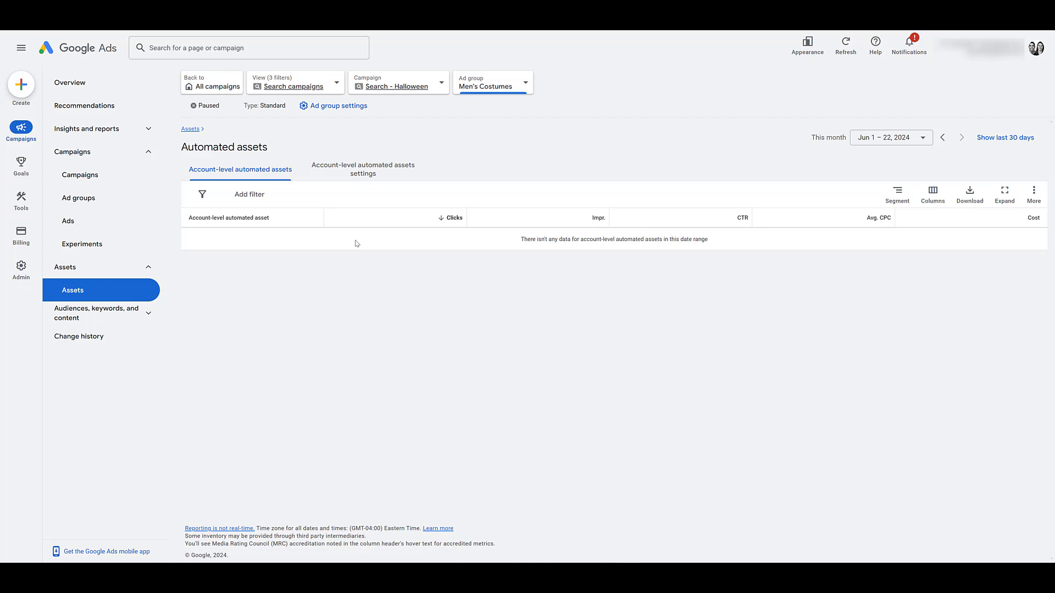
mouse_move(484, 316)
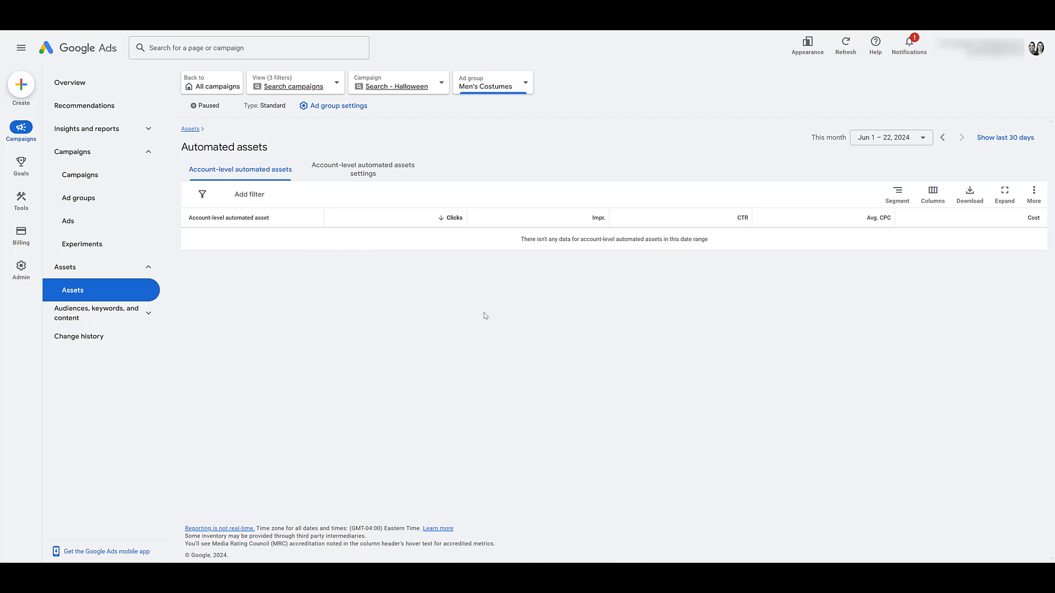
mouse_move(238, 386)
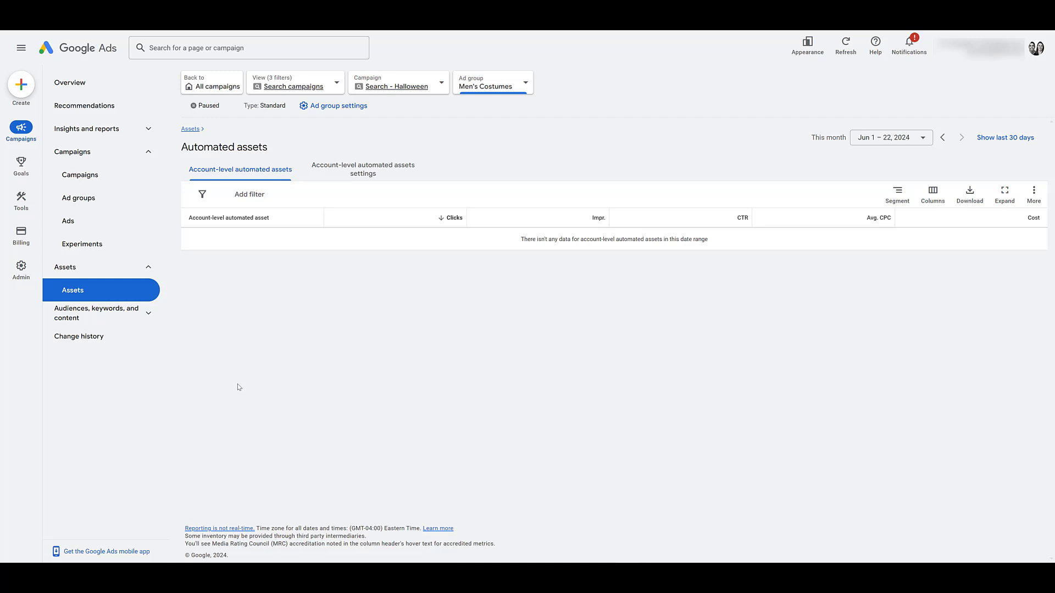
mouse_move(265, 366)
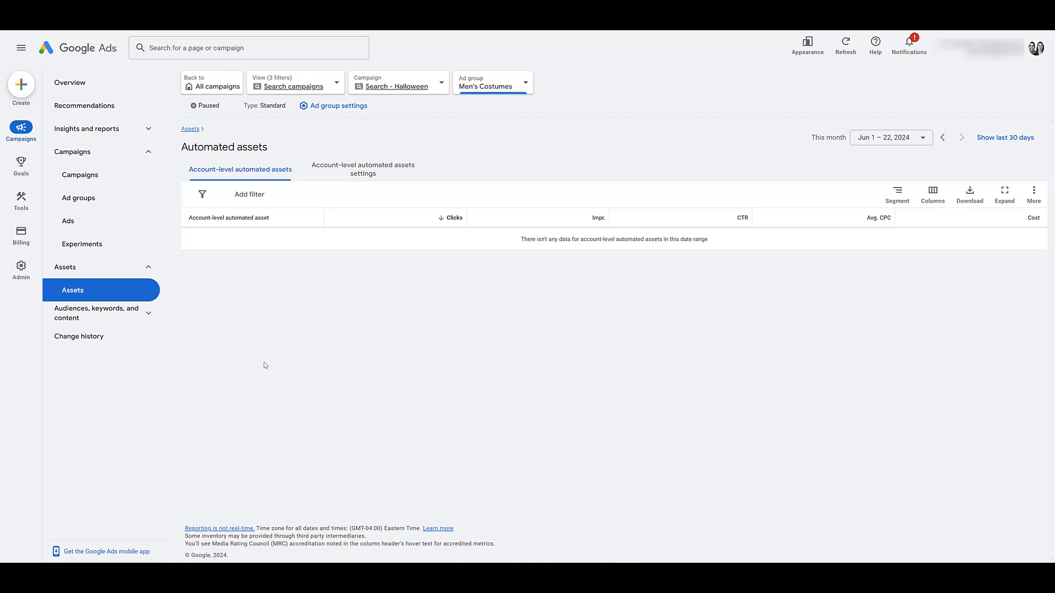
mouse_move(331, 175)
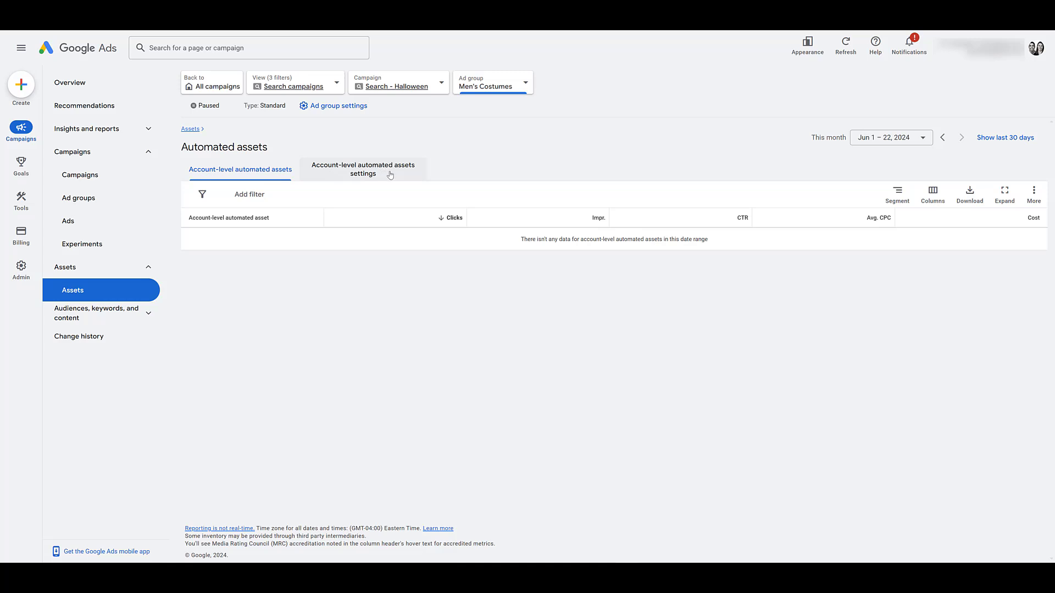
Step: Toggle Dynamic images On then back Off in account-level automated assets, and cancel without saving
left_click(362, 169)
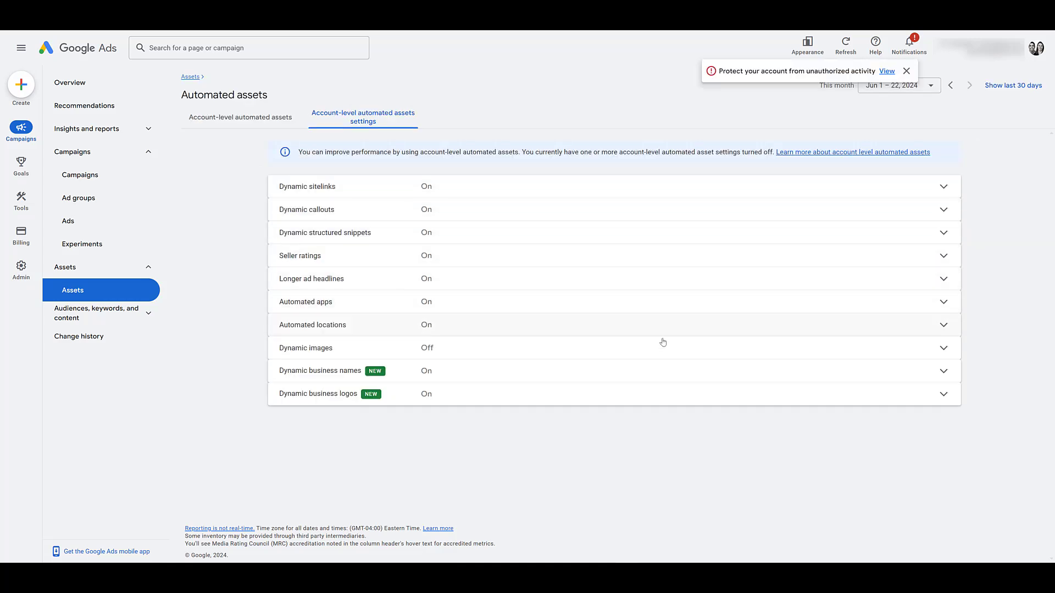
mouse_move(665, 345)
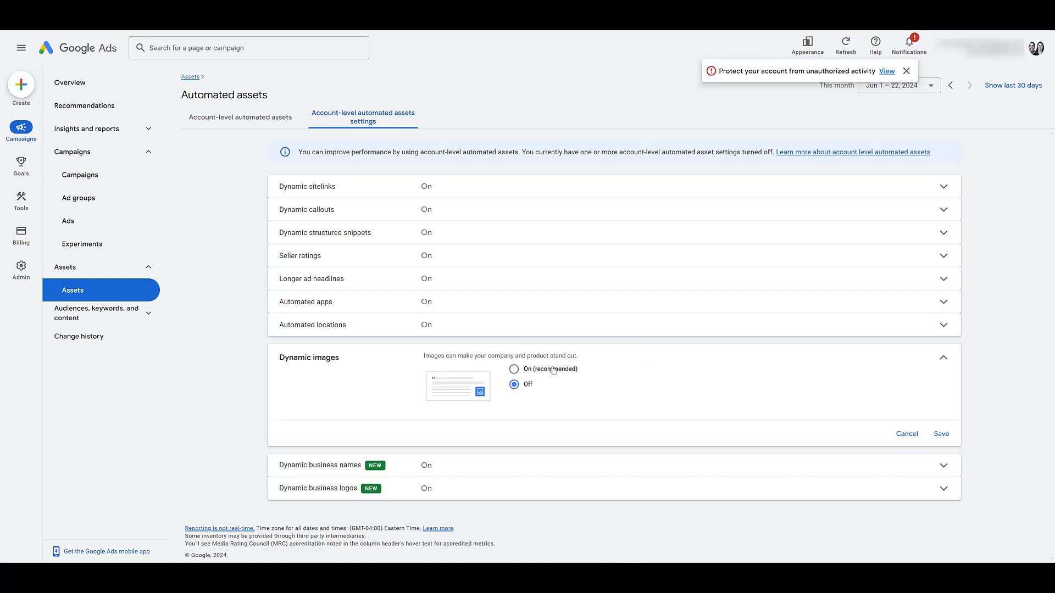
left_click(514, 370)
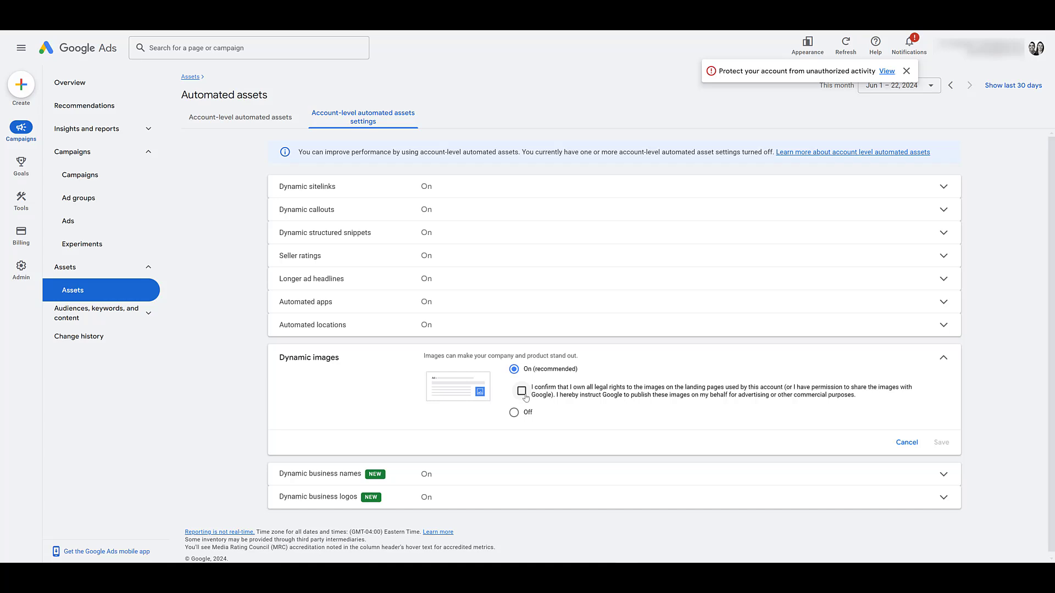
left_click(521, 391)
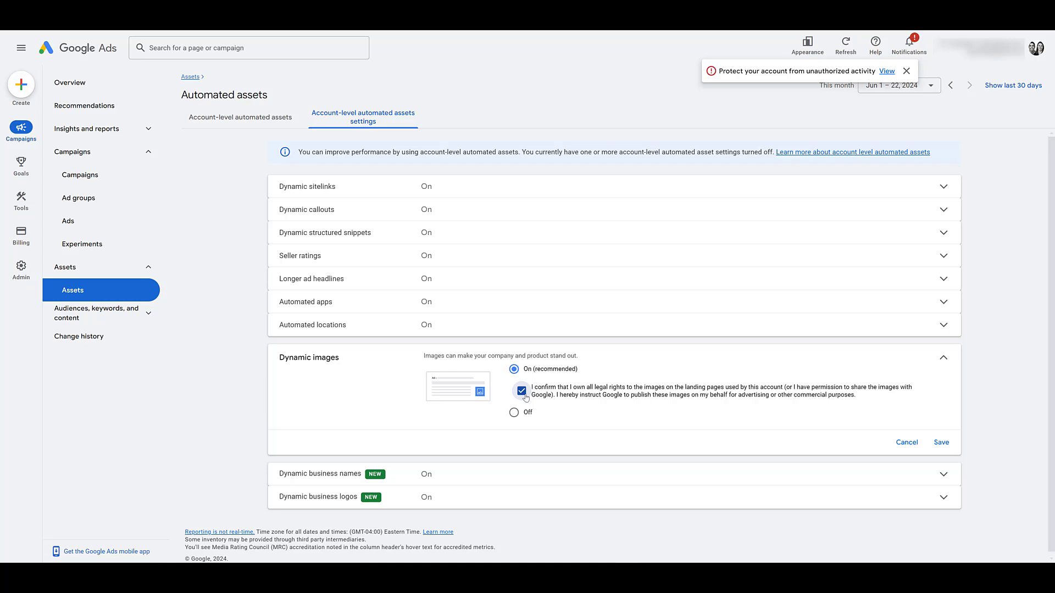
left_click(521, 391)
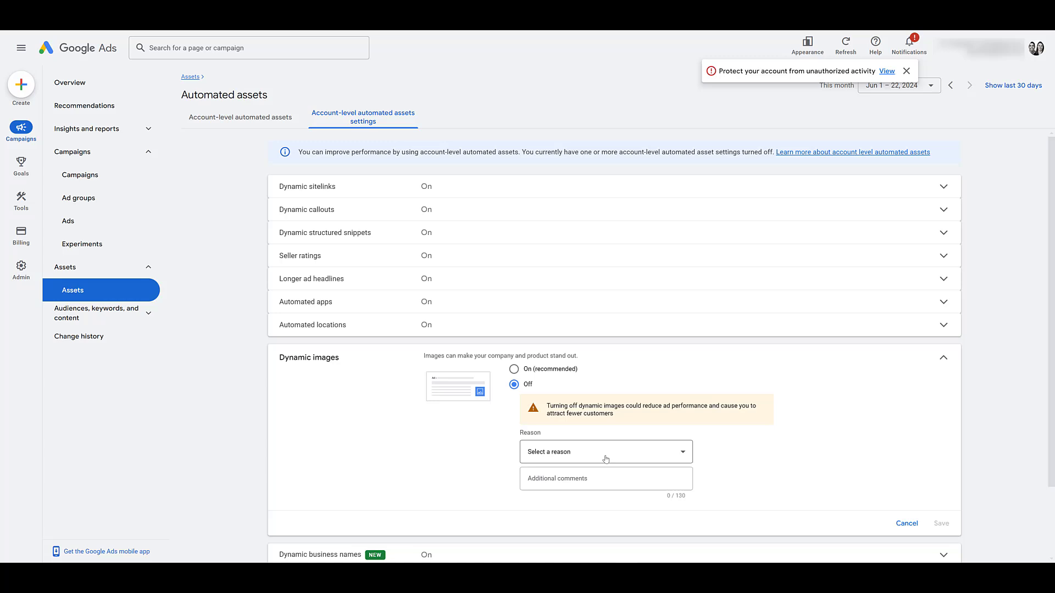
left_click(606, 452)
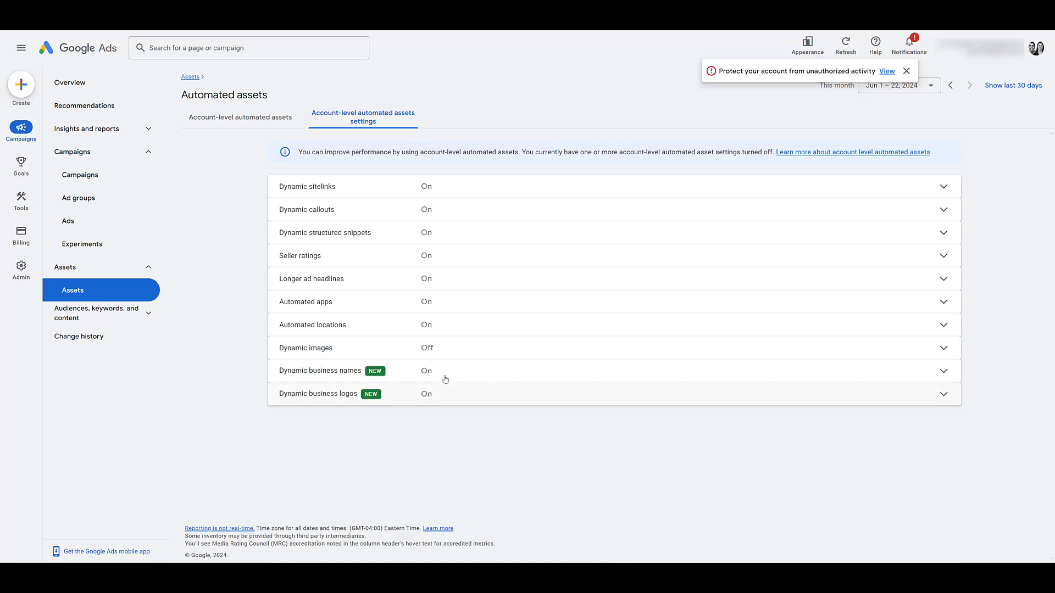
mouse_move(93, 106)
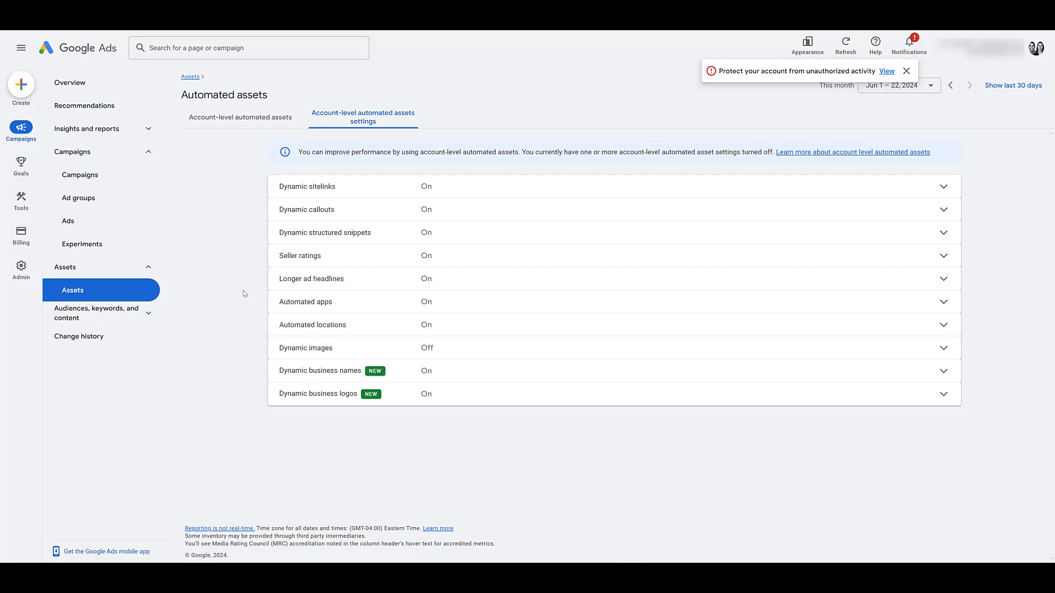
mouse_move(261, 246)
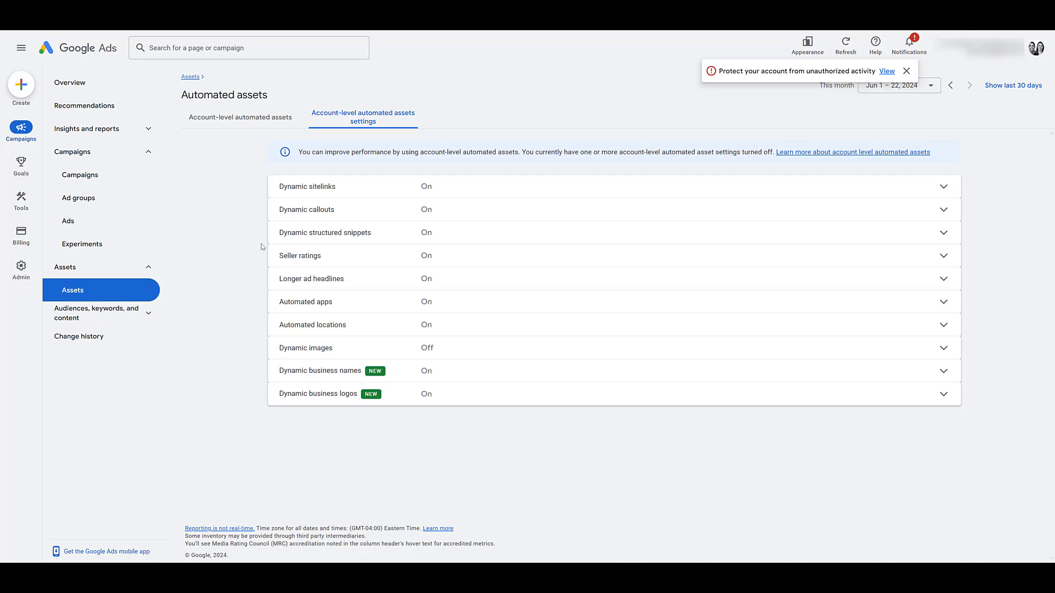